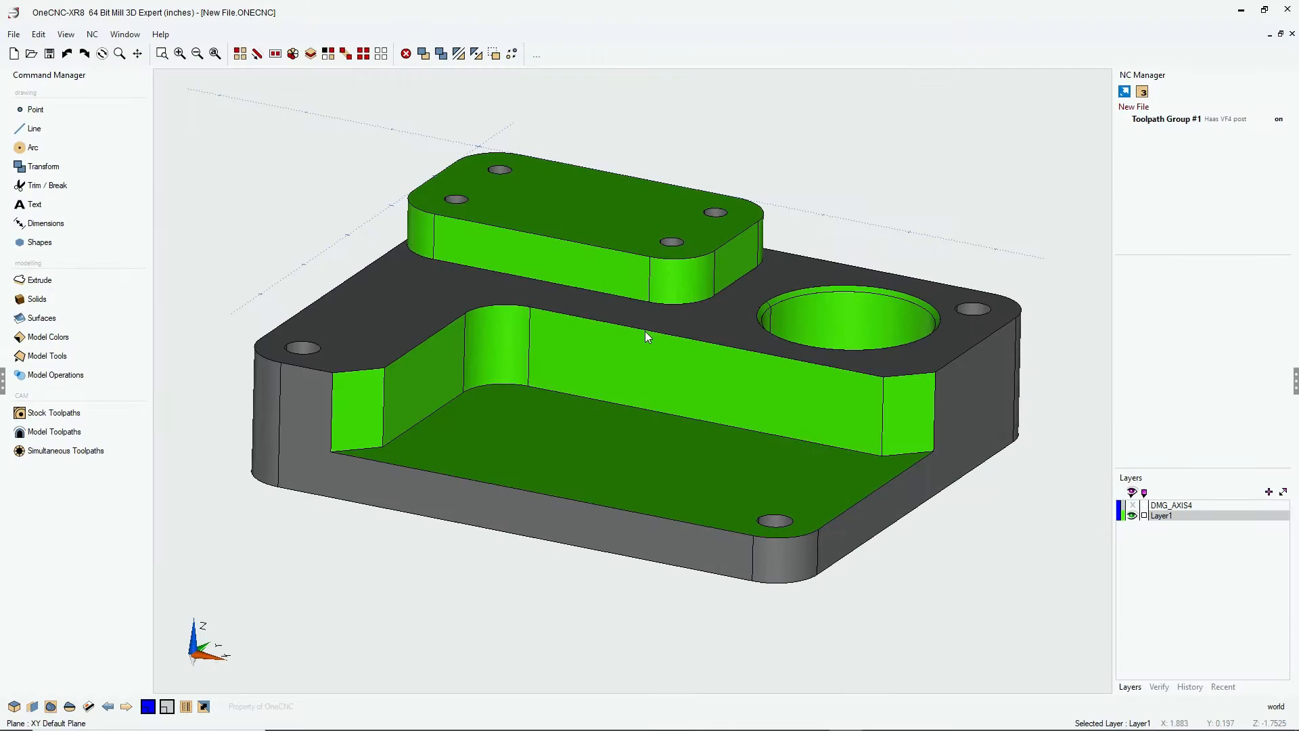
{"action": "mouse_move", "coordinate": [655, 312]}
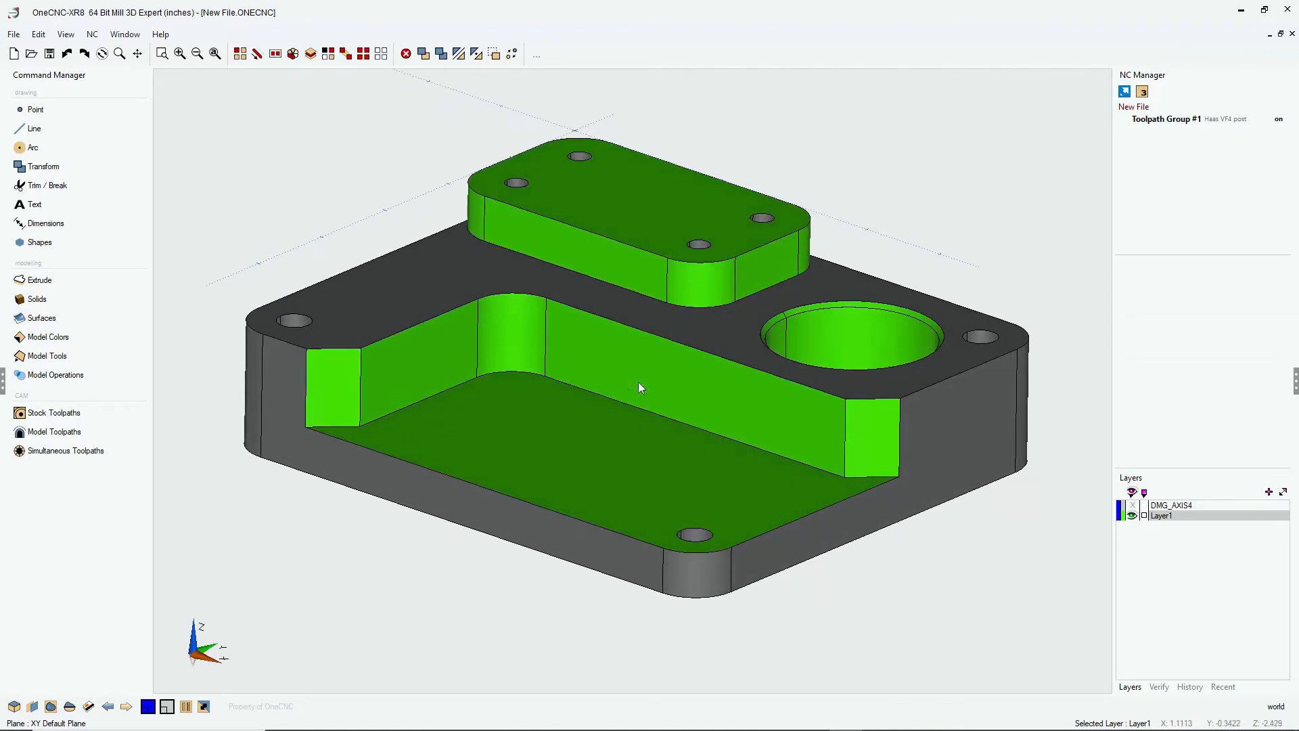
{"action": "mouse_move", "coordinate": [518, 224]}
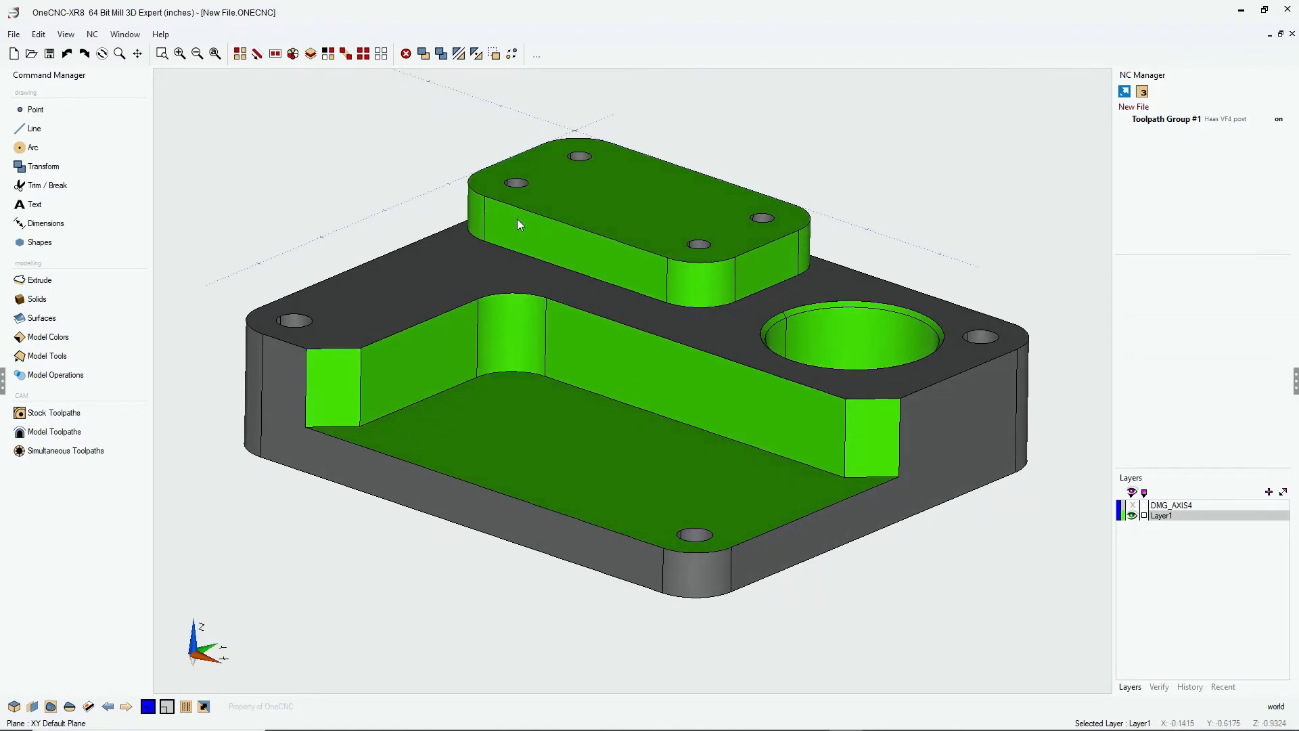
{"action": "mouse_move", "coordinate": [495, 381]}
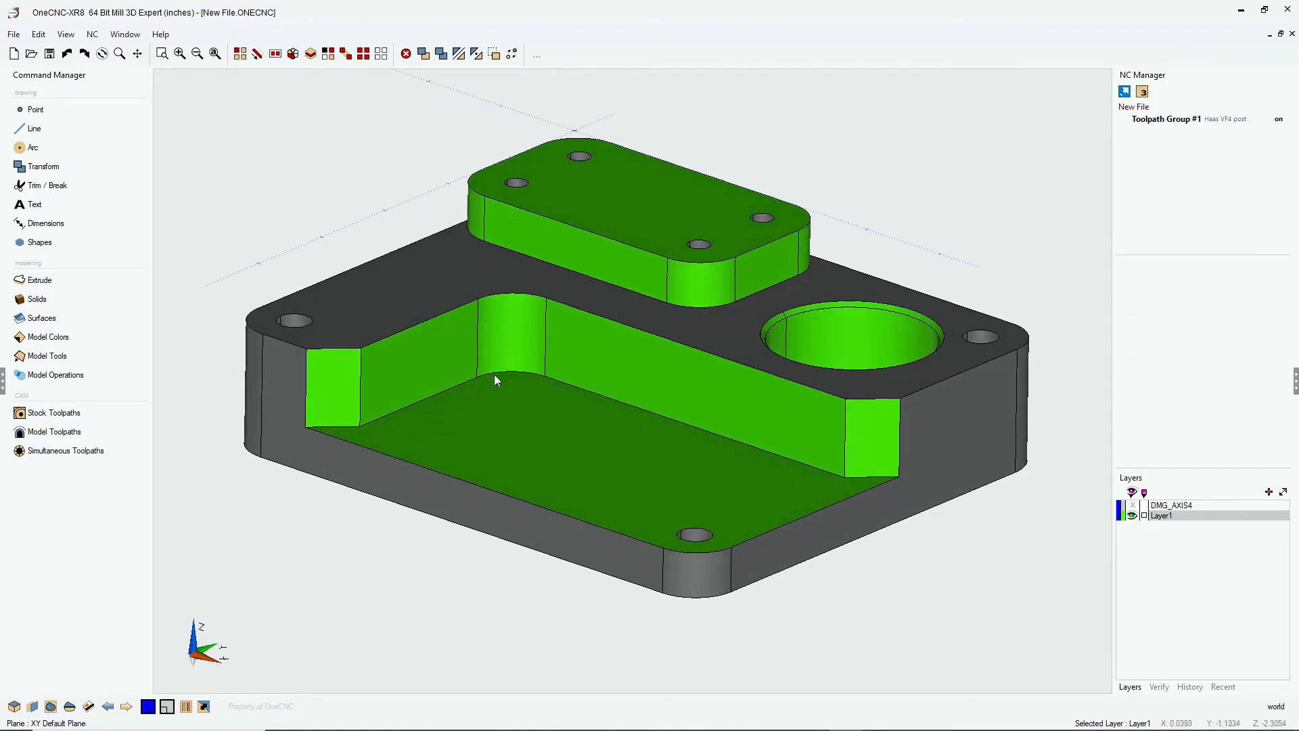
{"action": "mouse_move", "coordinate": [663, 589]}
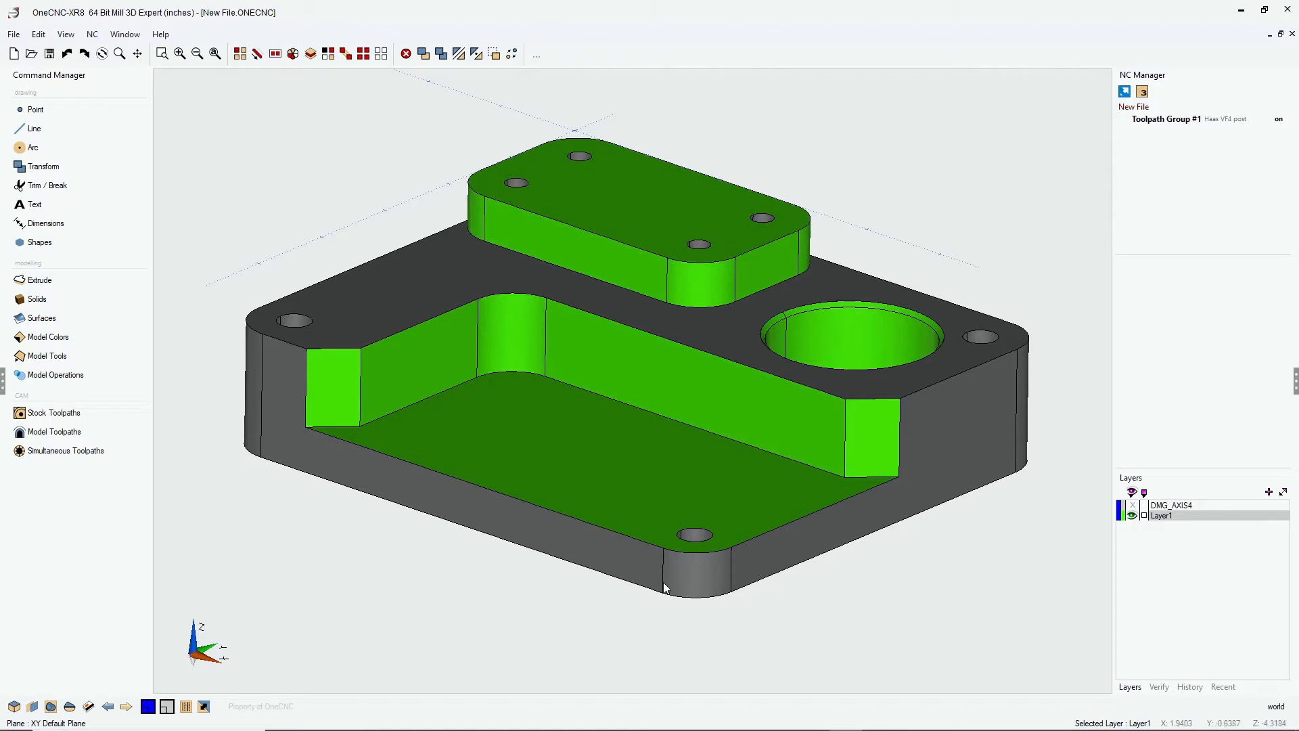
{"action": "mouse_move", "coordinate": [245, 114]}
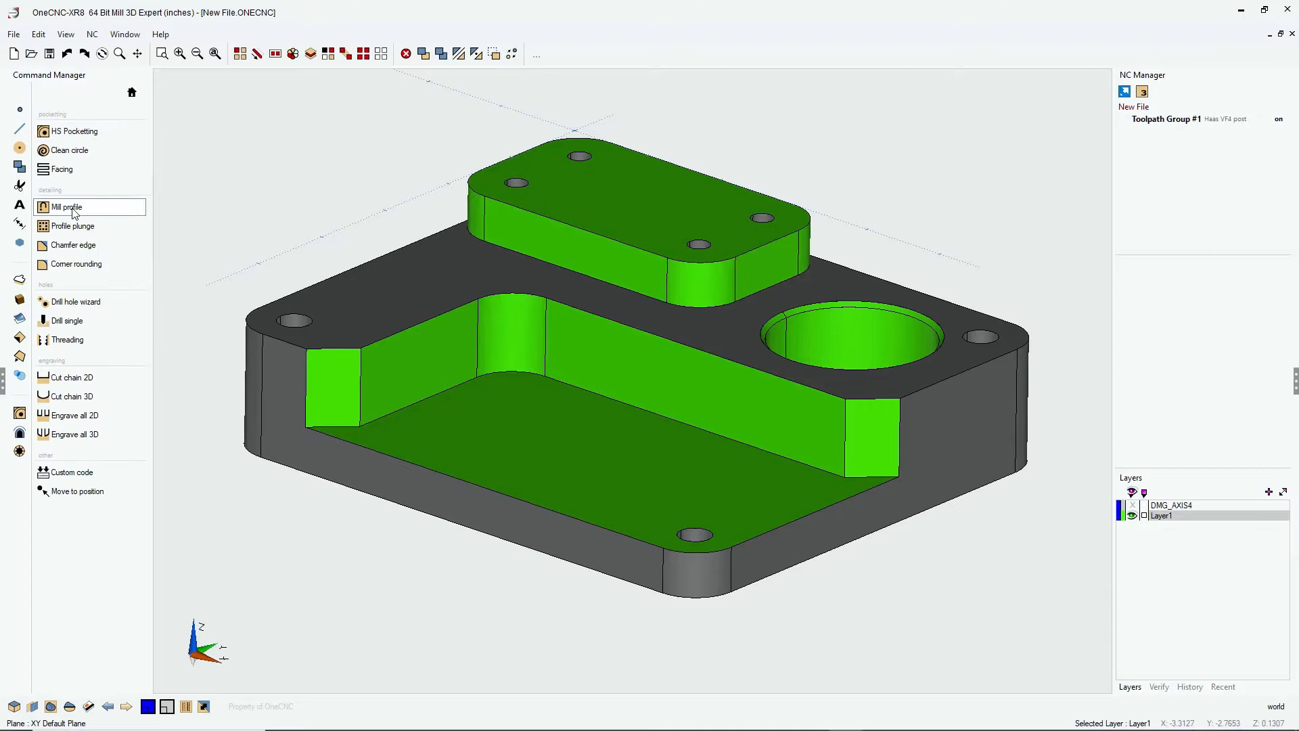
{"action": "mouse_move", "coordinate": [172, 201]}
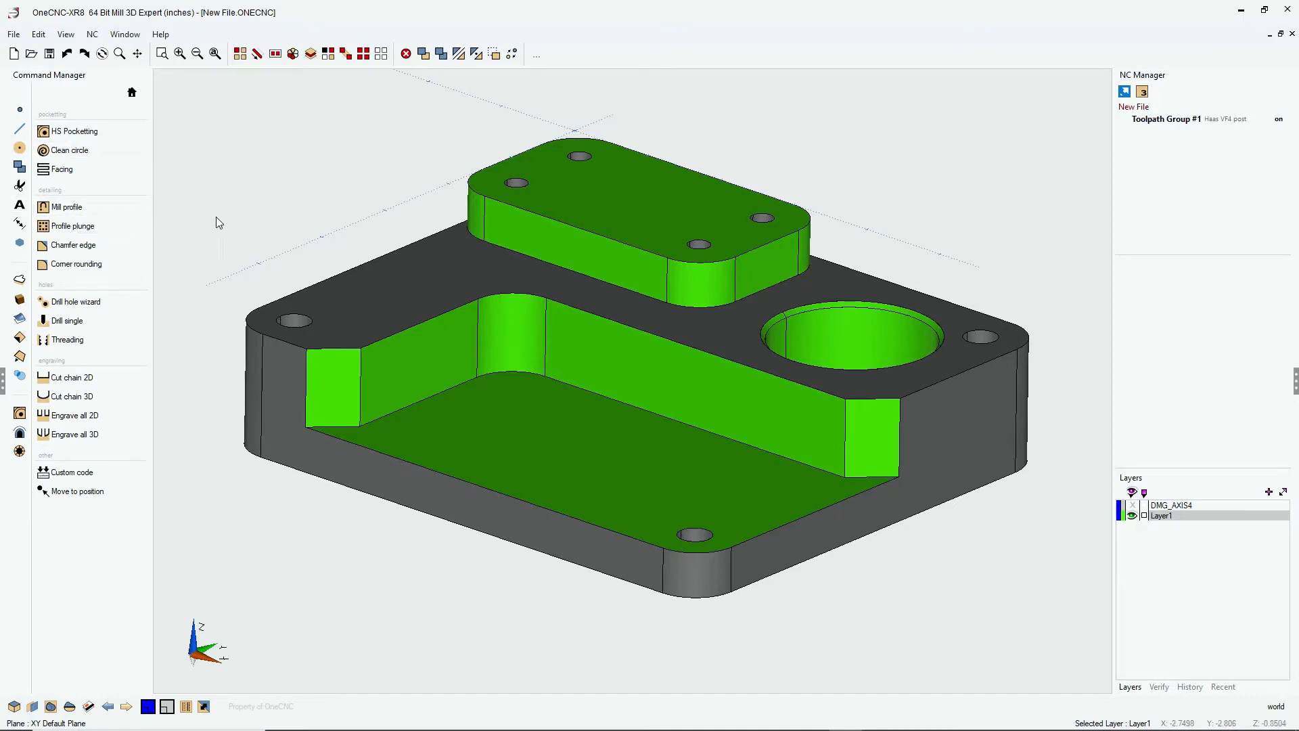
{"action": "mouse_move", "coordinate": [70, 207]}
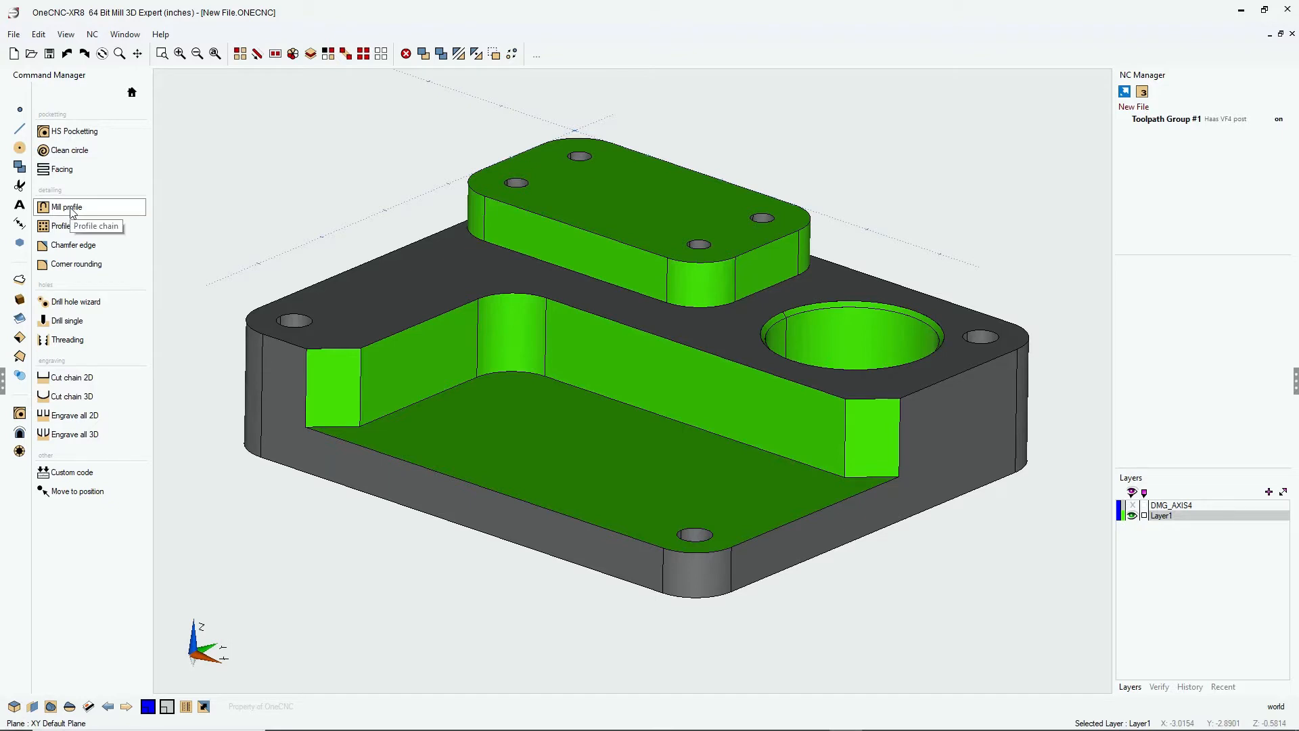
{"action": "mouse_move", "coordinate": [1170, 187]}
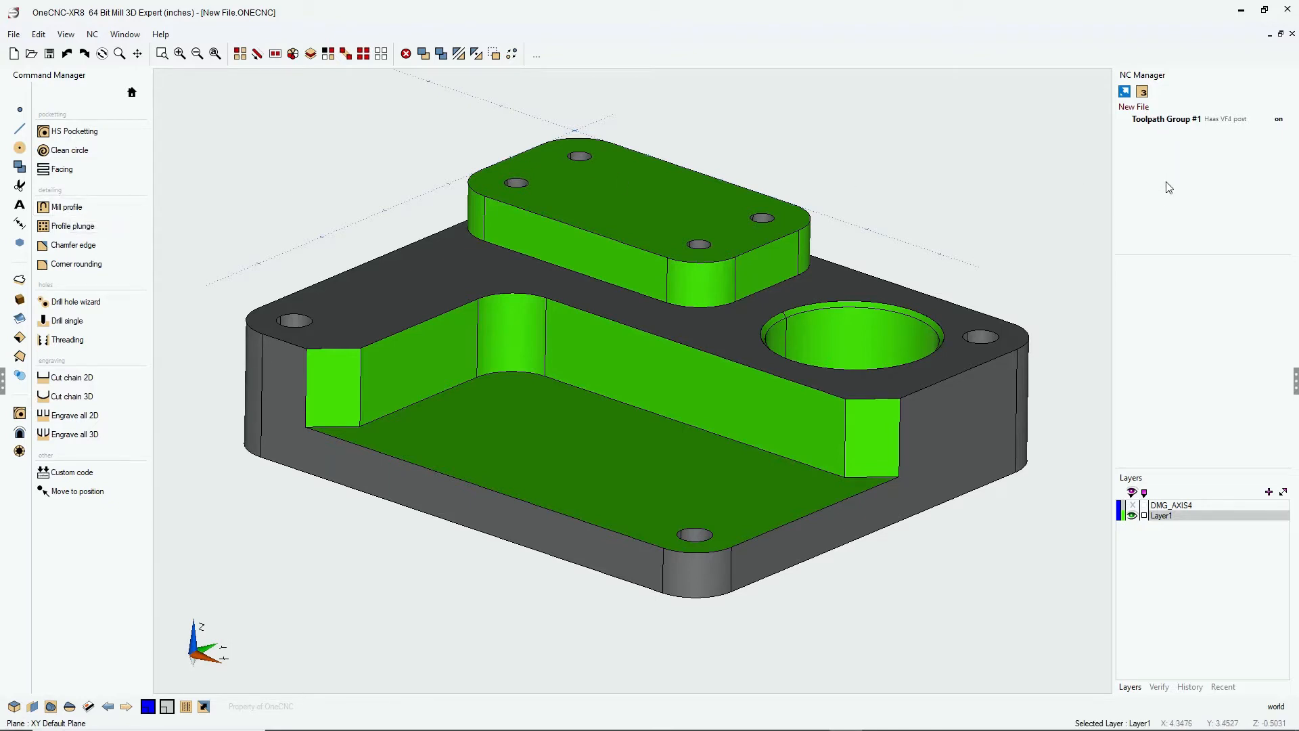
{"action": "mouse_move", "coordinate": [863, 173]}
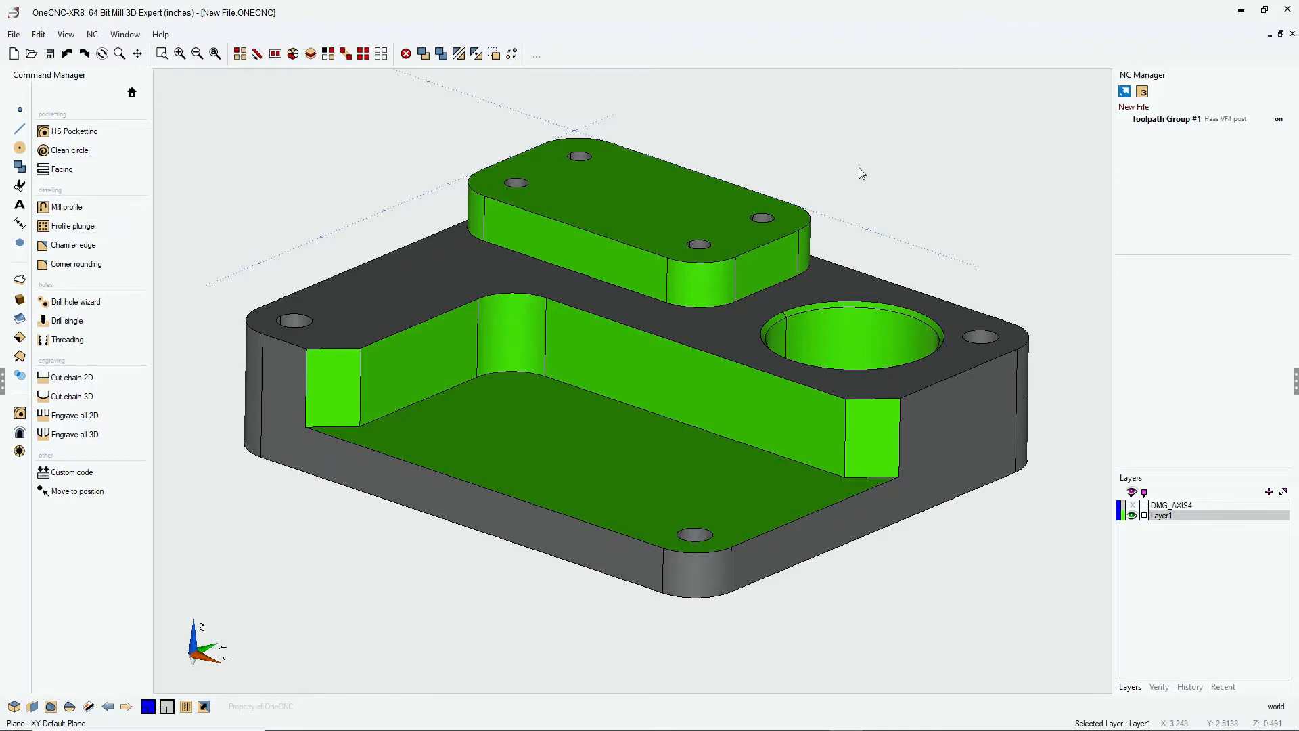
{"action": "mouse_move", "coordinate": [334, 84]}
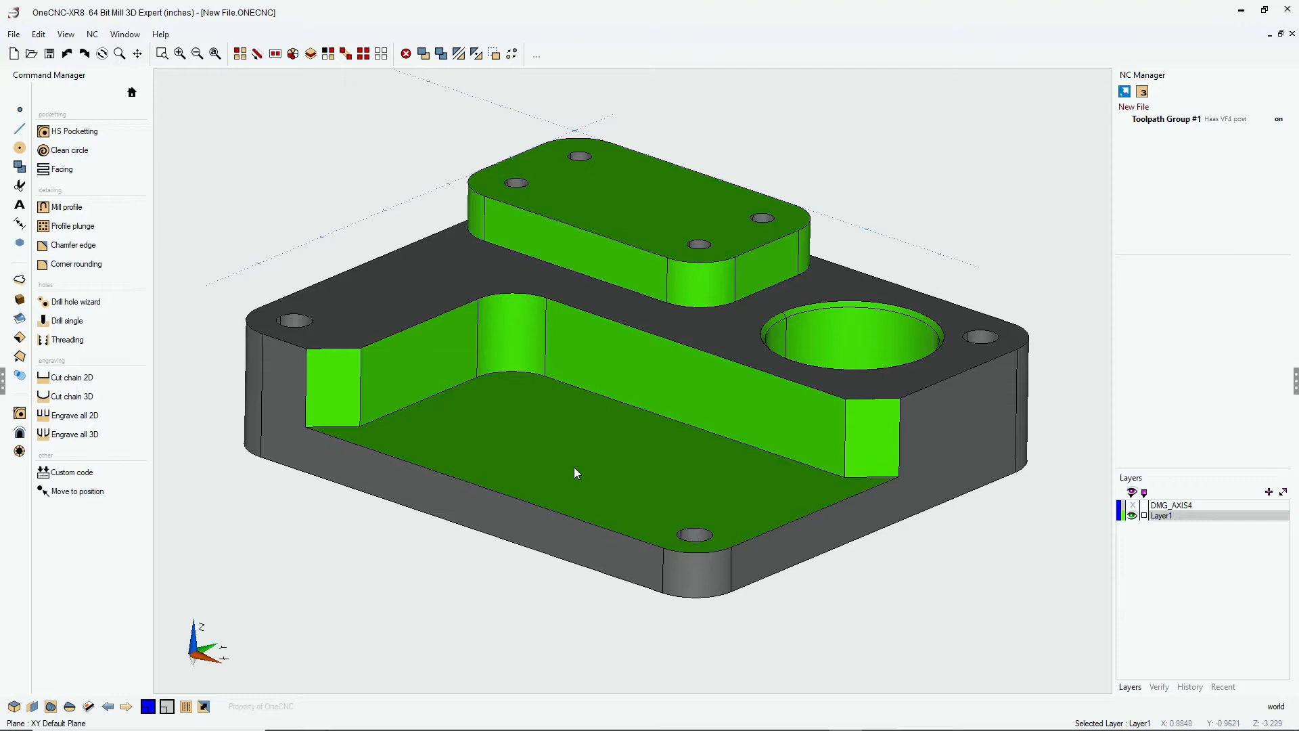
{"action": "mouse_move", "coordinate": [307, 181]}
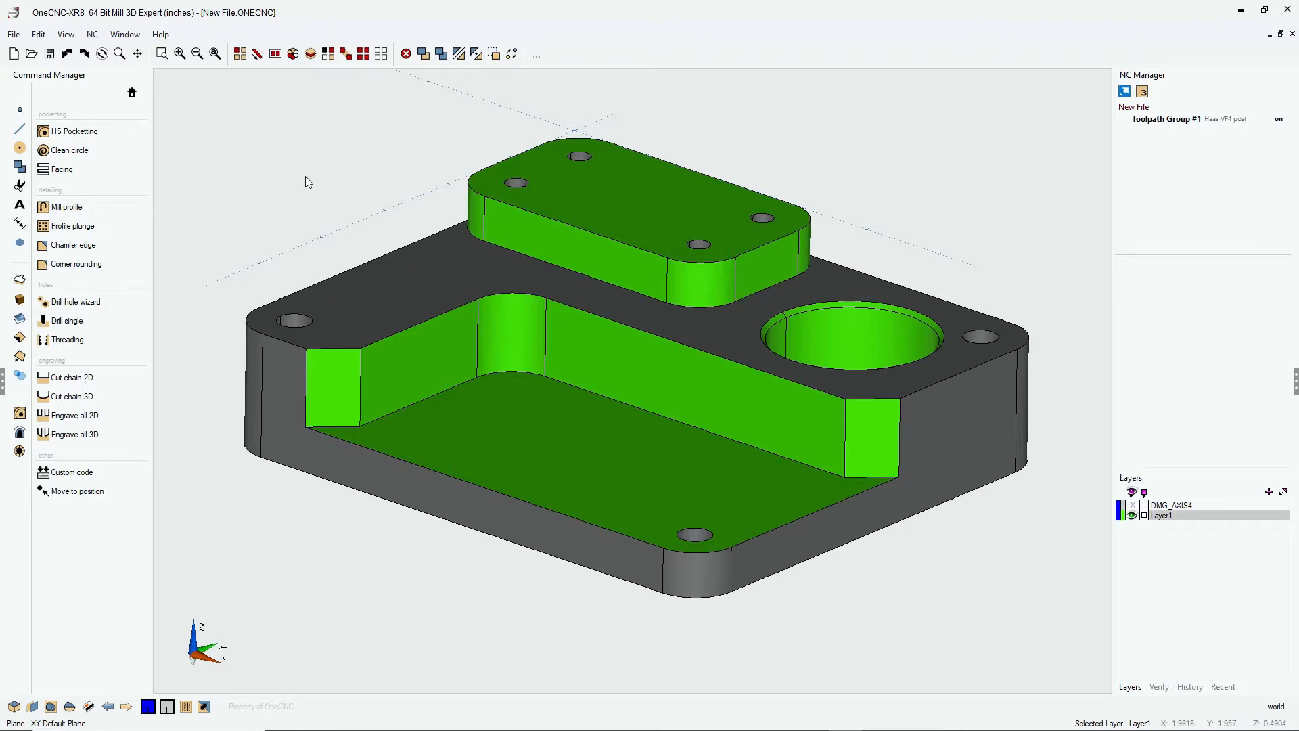
{"action": "mouse_move", "coordinate": [337, 175]}
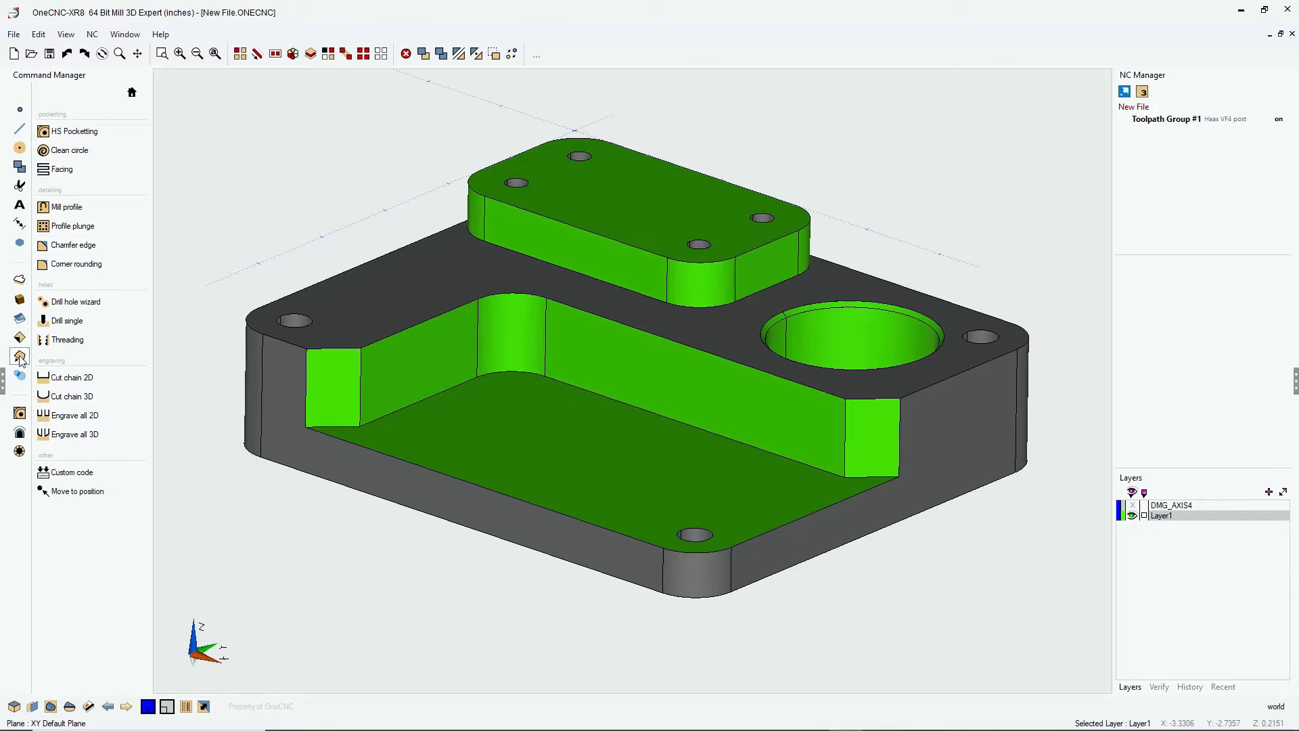
Step: Extract all surface edges of the solid as wireframe curves via Model Tools
{"action": "left_click", "coordinate": [19, 356]}
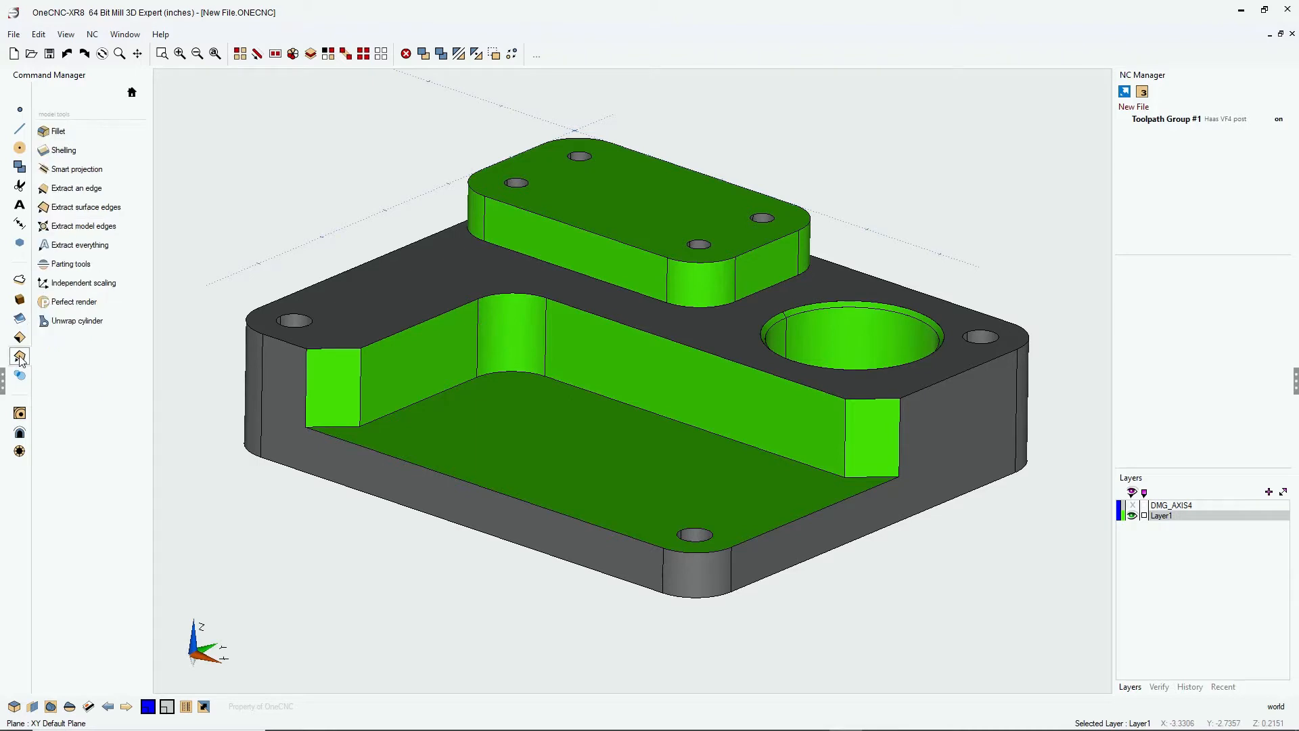
{"action": "mouse_move", "coordinate": [65, 114]}
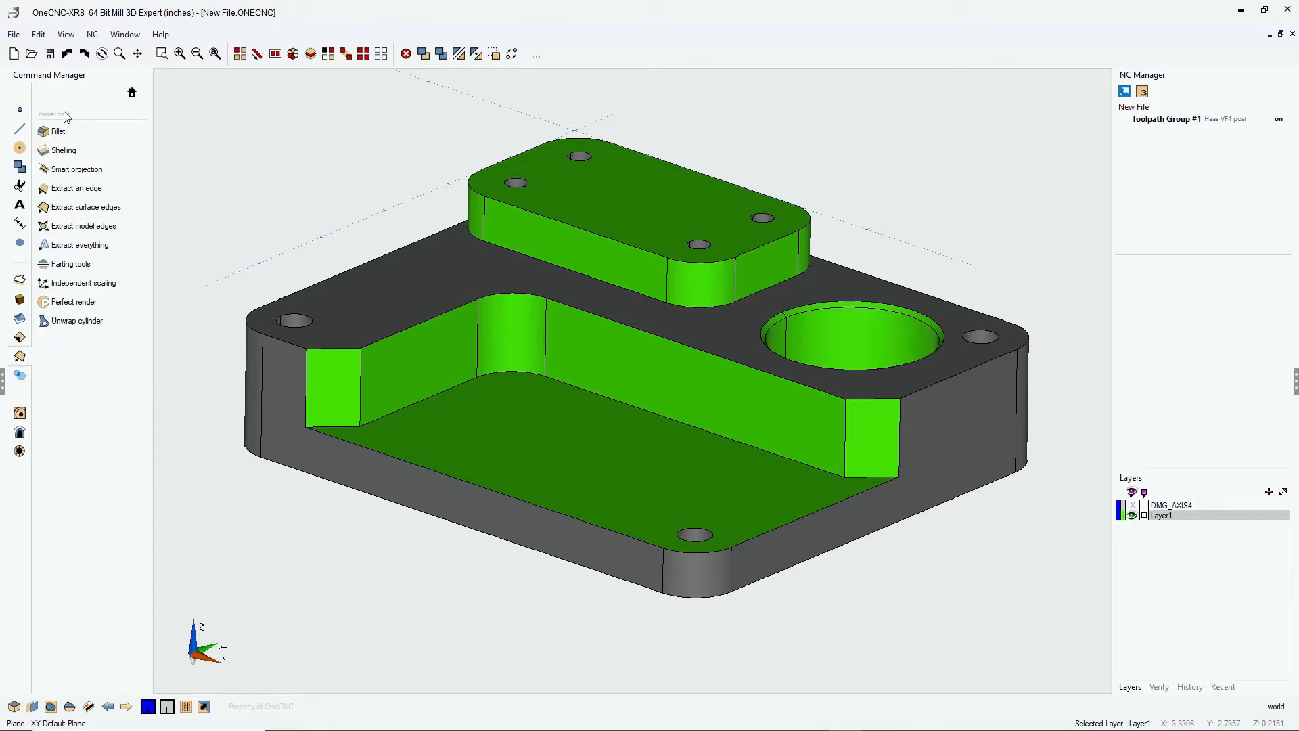
{"action": "mouse_move", "coordinate": [86, 205]}
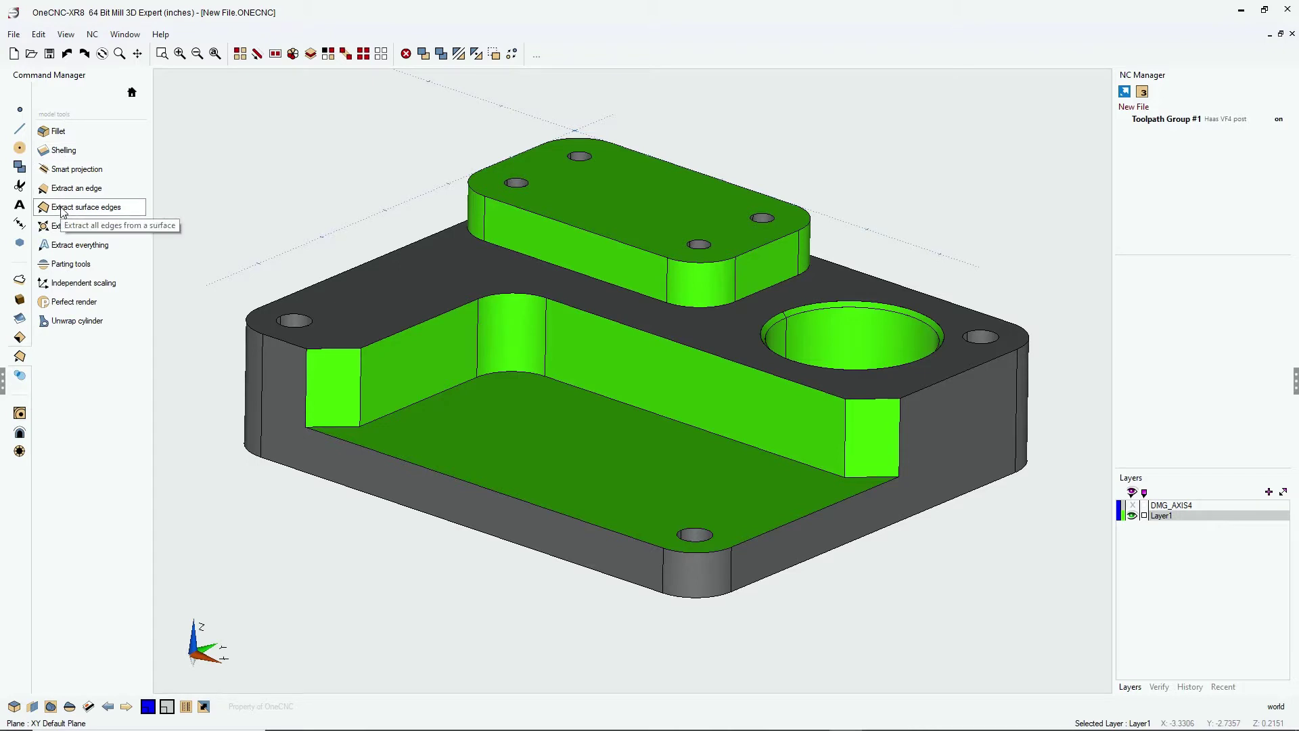
{"action": "left_click", "coordinate": [87, 206]}
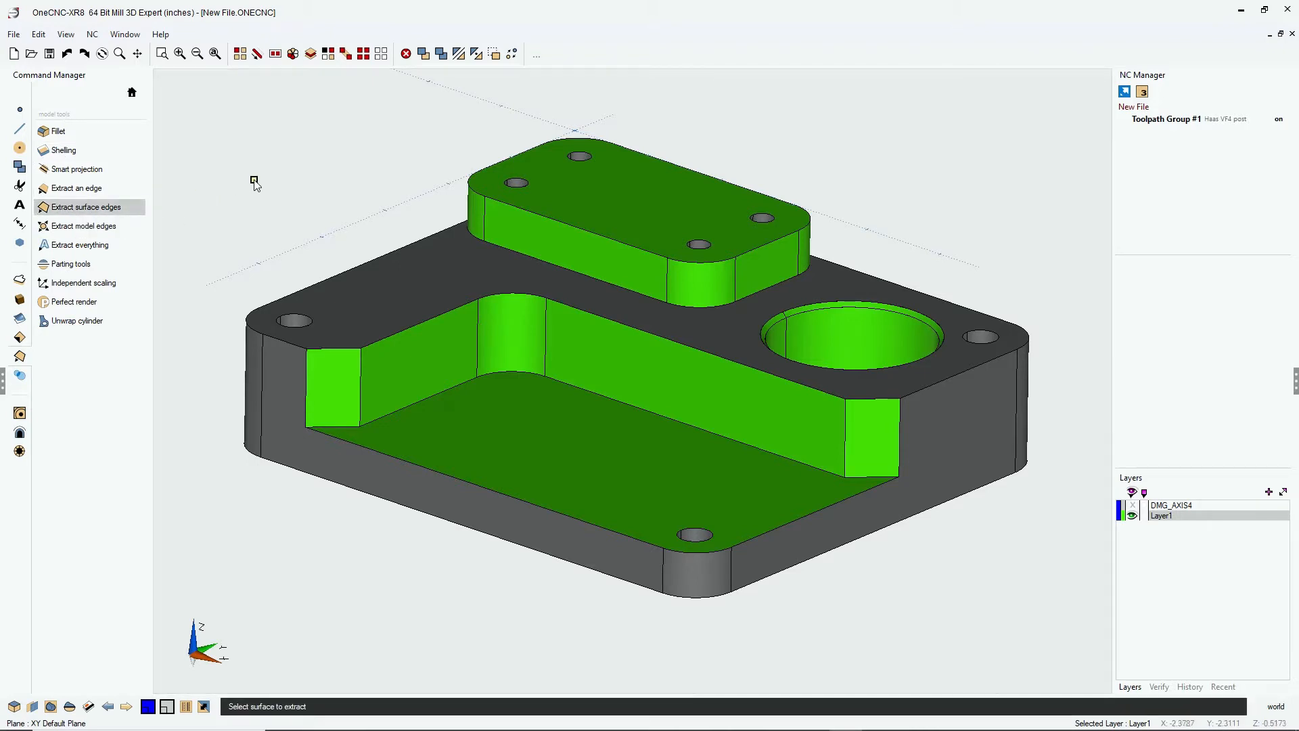
{"action": "left_click", "coordinate": [409, 284]}
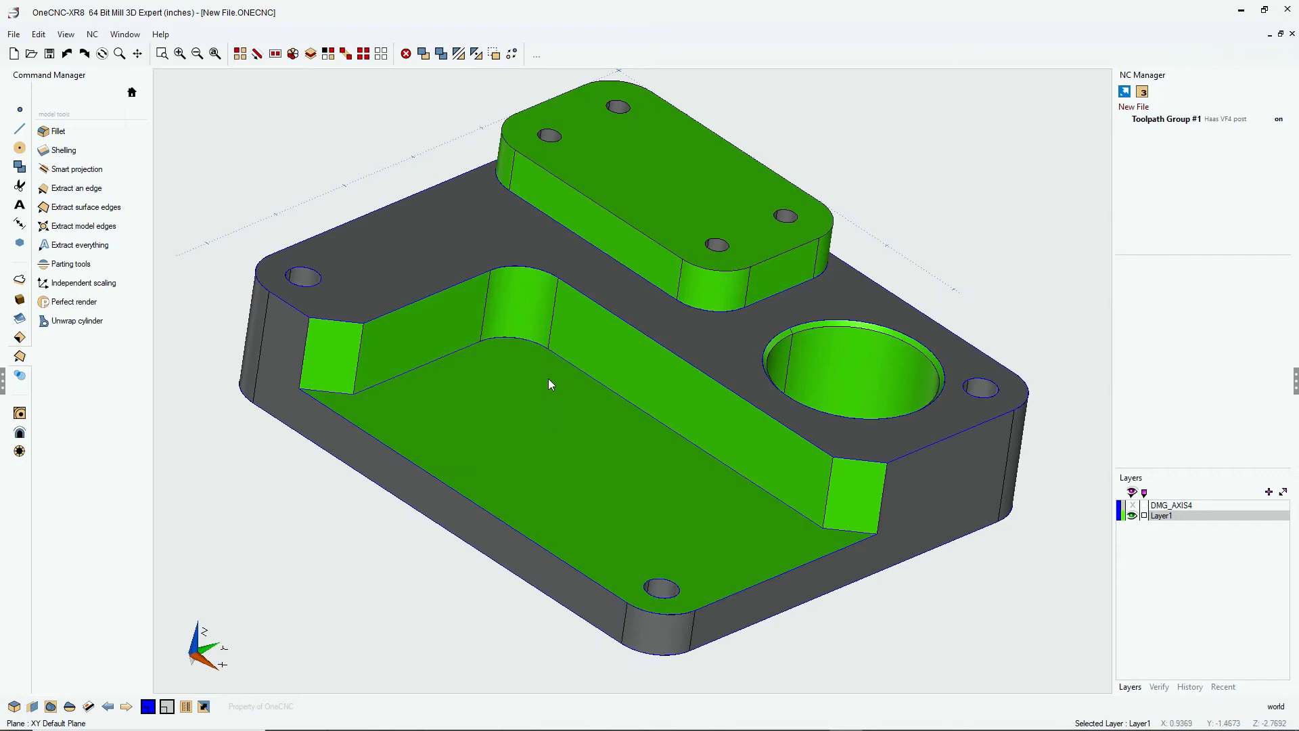
{"action": "mouse_move", "coordinate": [438, 200]}
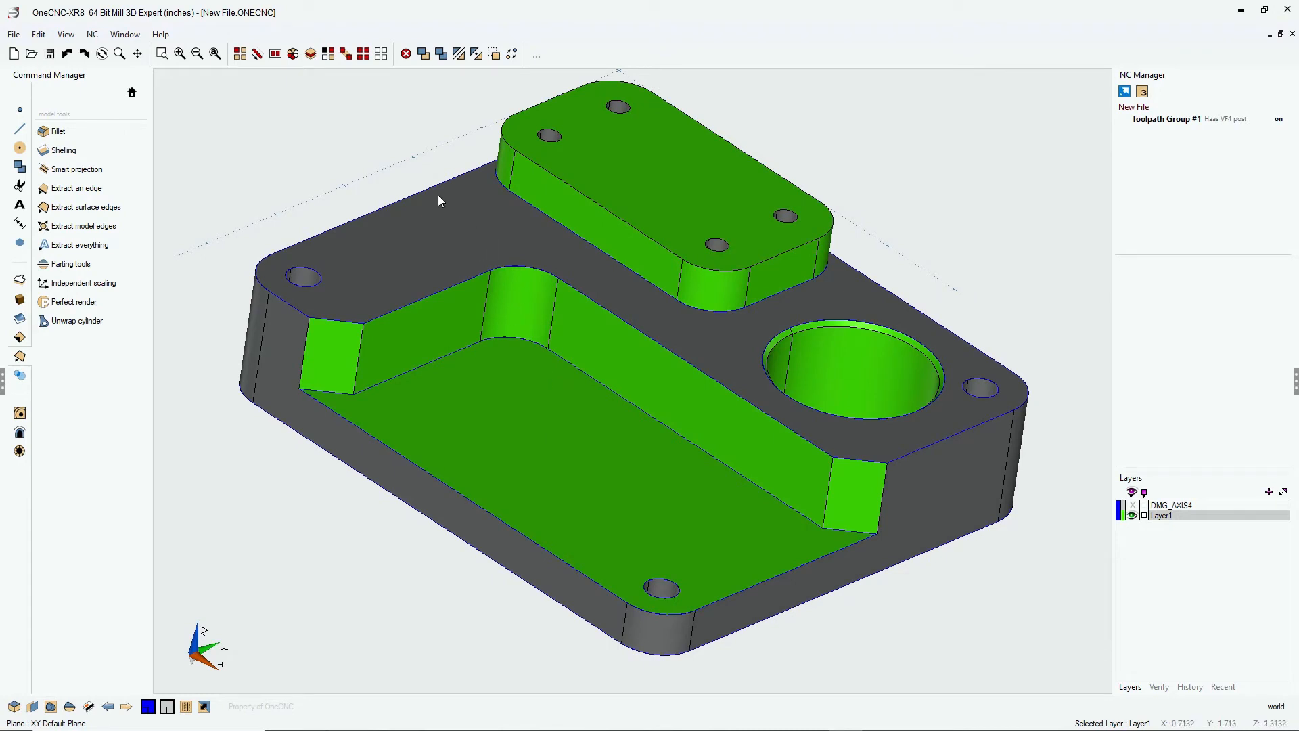
{"action": "mouse_move", "coordinate": [12, 245]}
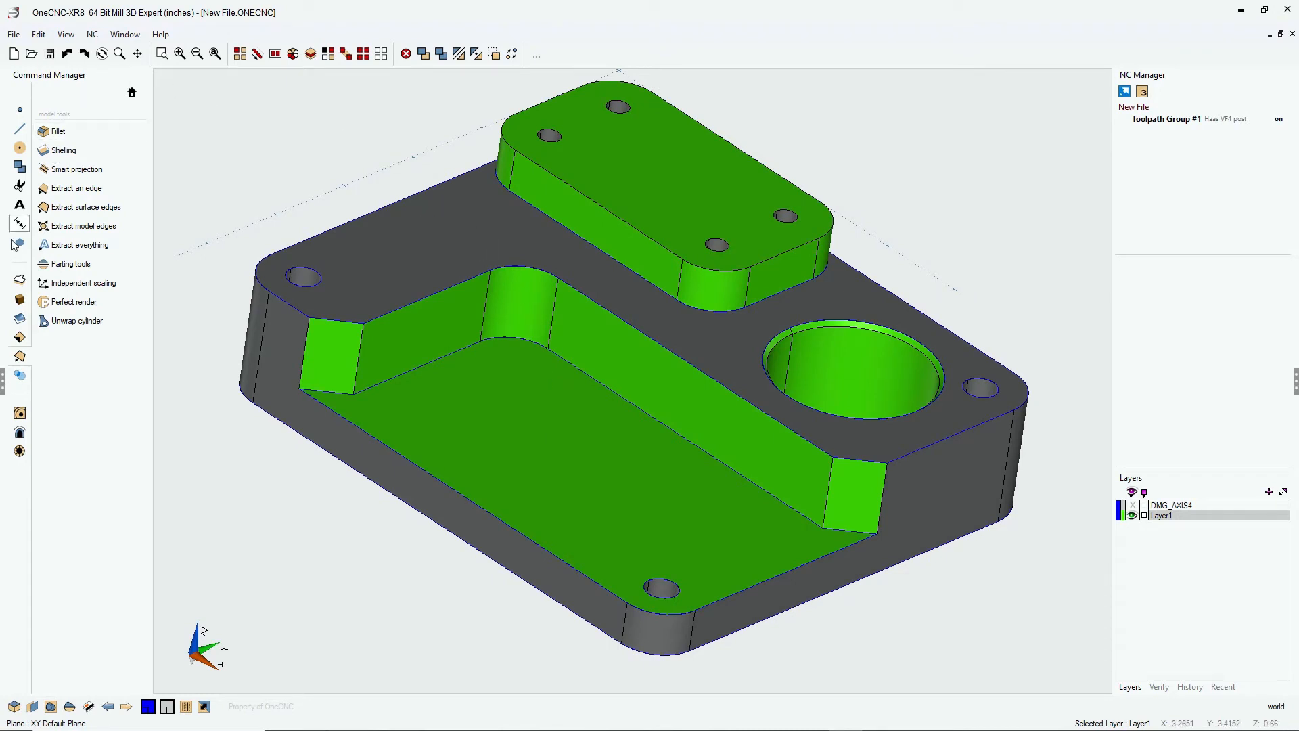
Step: Start a Corner rounding toolpath and pick the boss's bottom edge as the first chain
{"action": "left_click", "coordinate": [19, 414]}
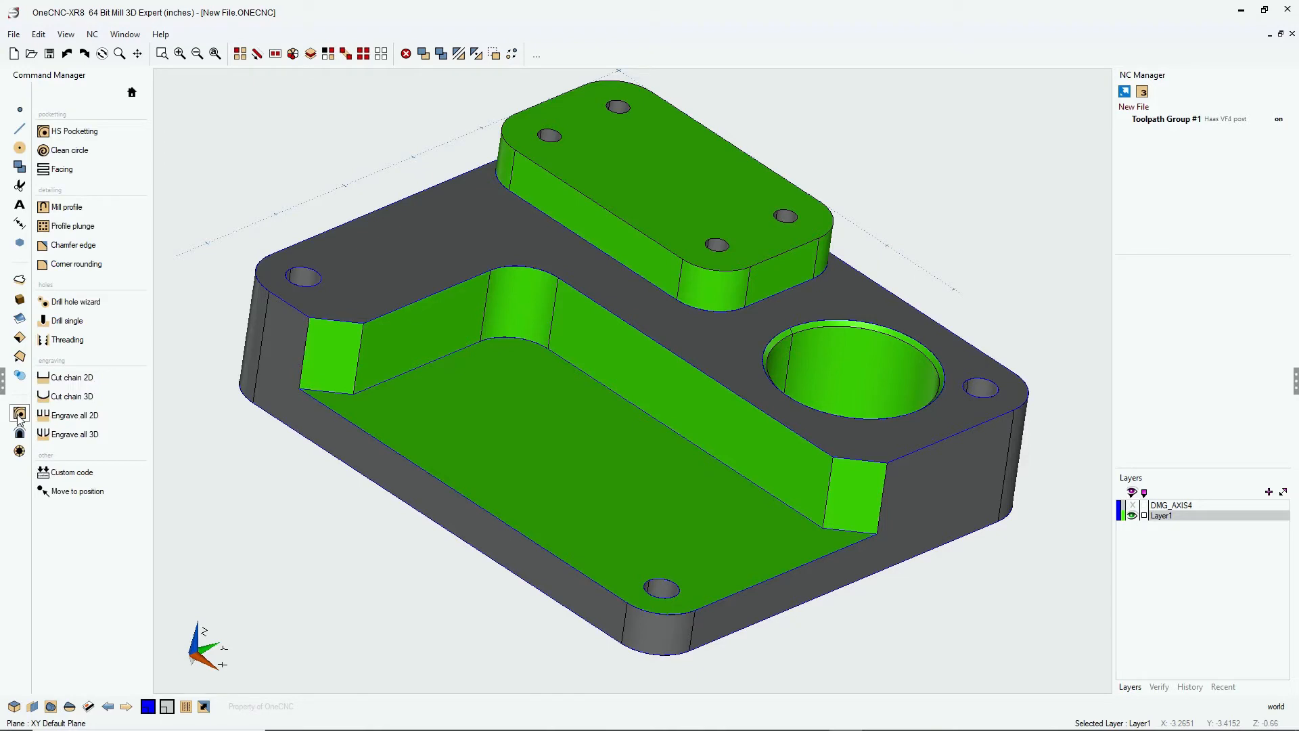
{"action": "mouse_move", "coordinate": [68, 206]}
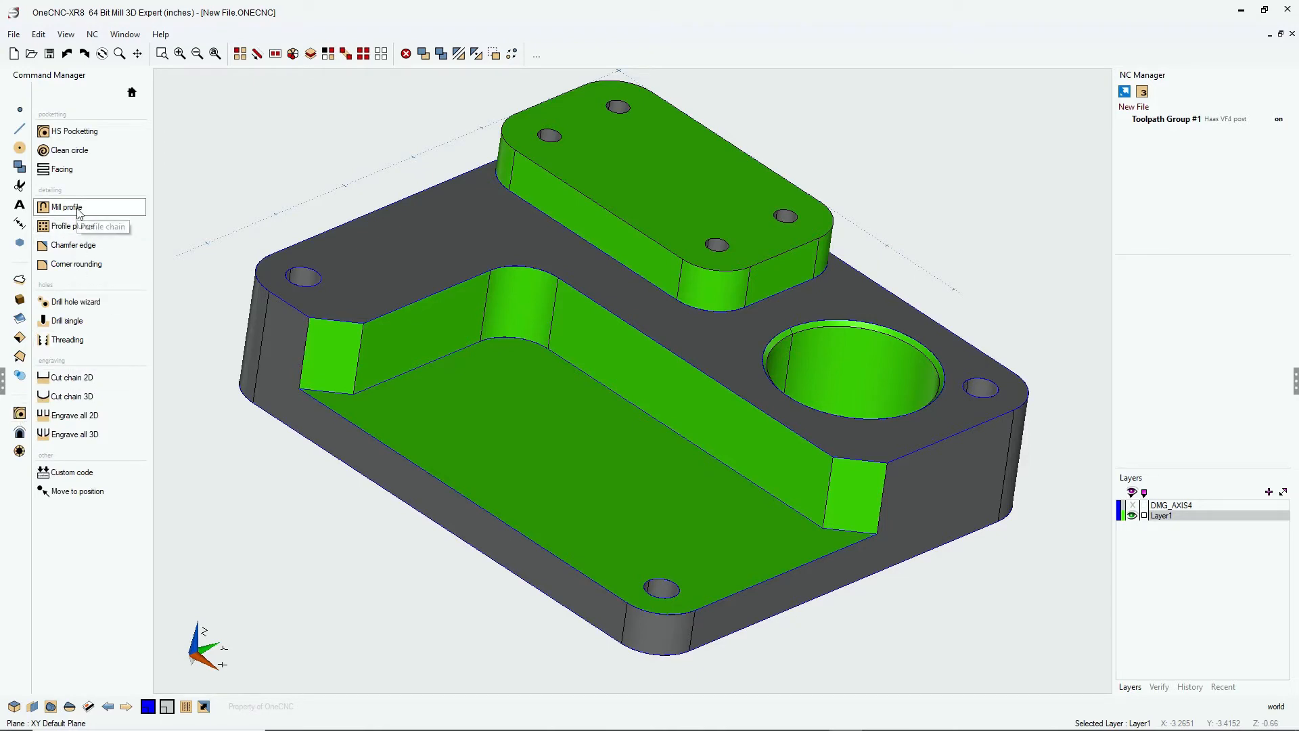
{"action": "mouse_move", "coordinate": [75, 226]}
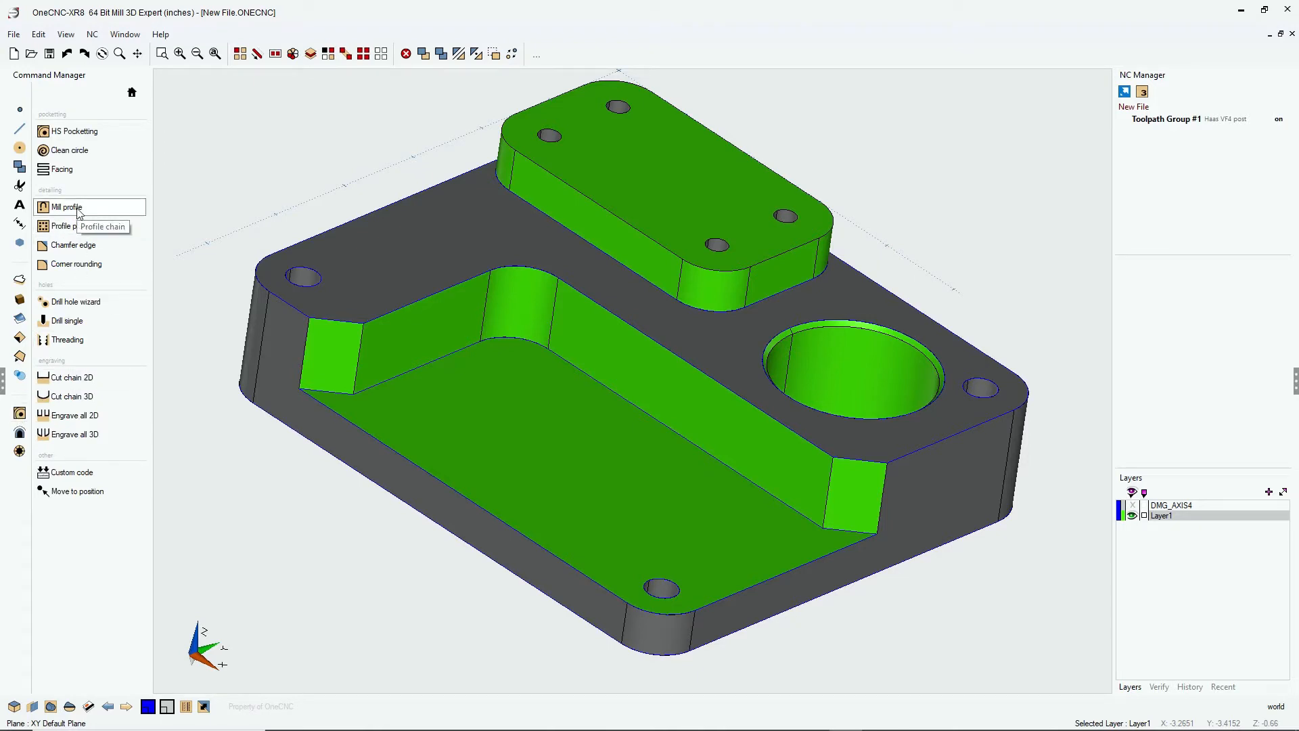
{"action": "mouse_move", "coordinate": [76, 264]}
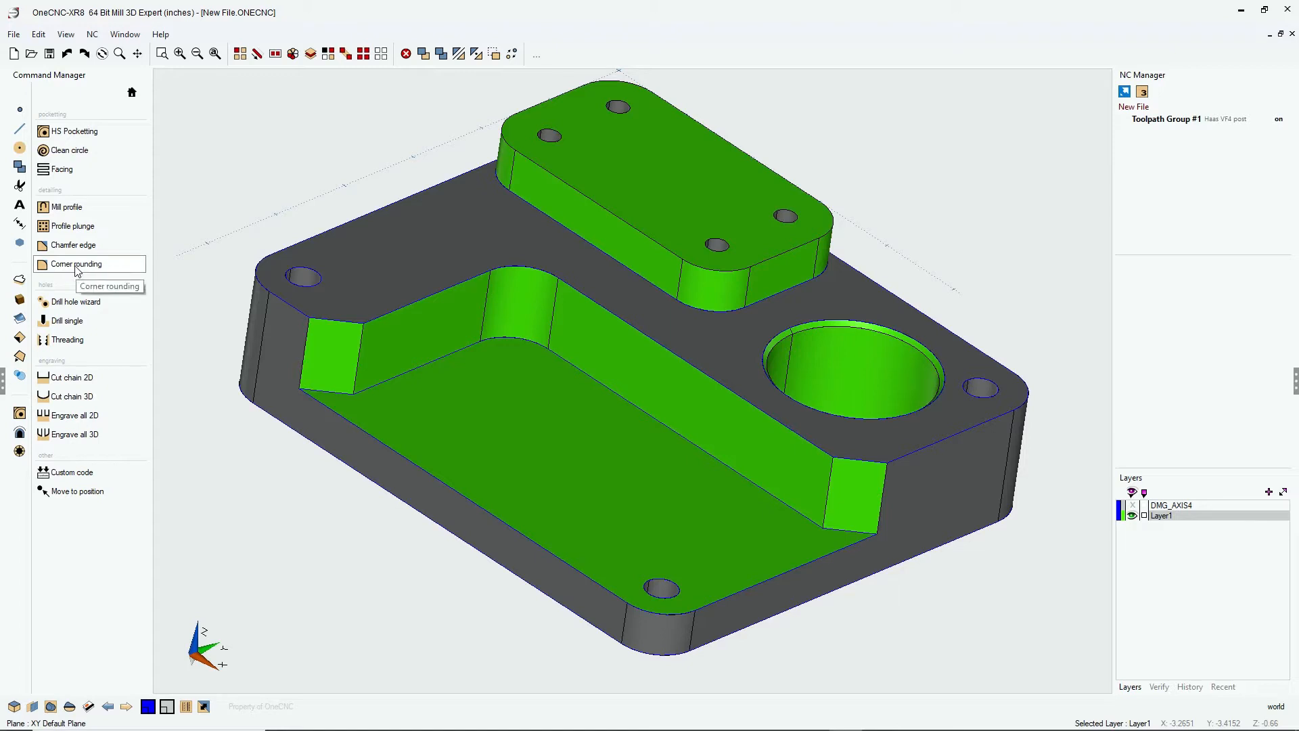
{"action": "left_click", "coordinate": [76, 264]}
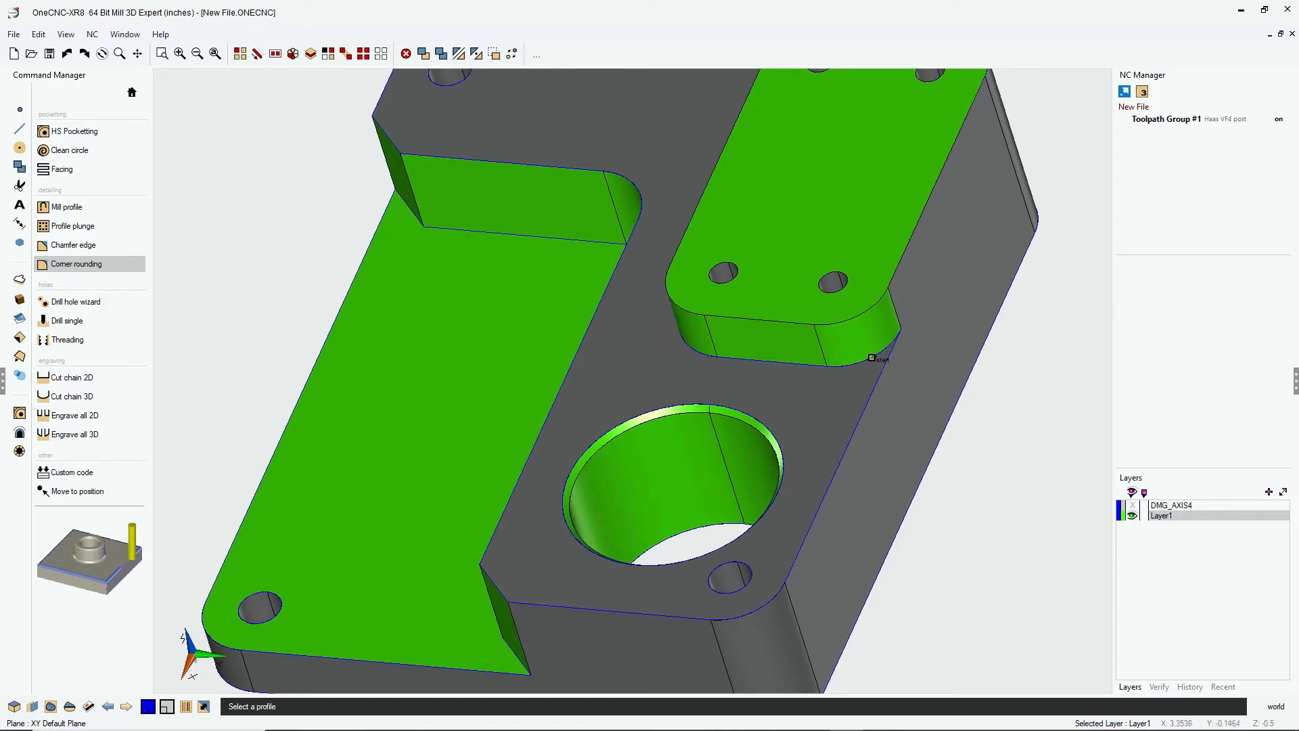
{"action": "left_click", "coordinate": [879, 357]}
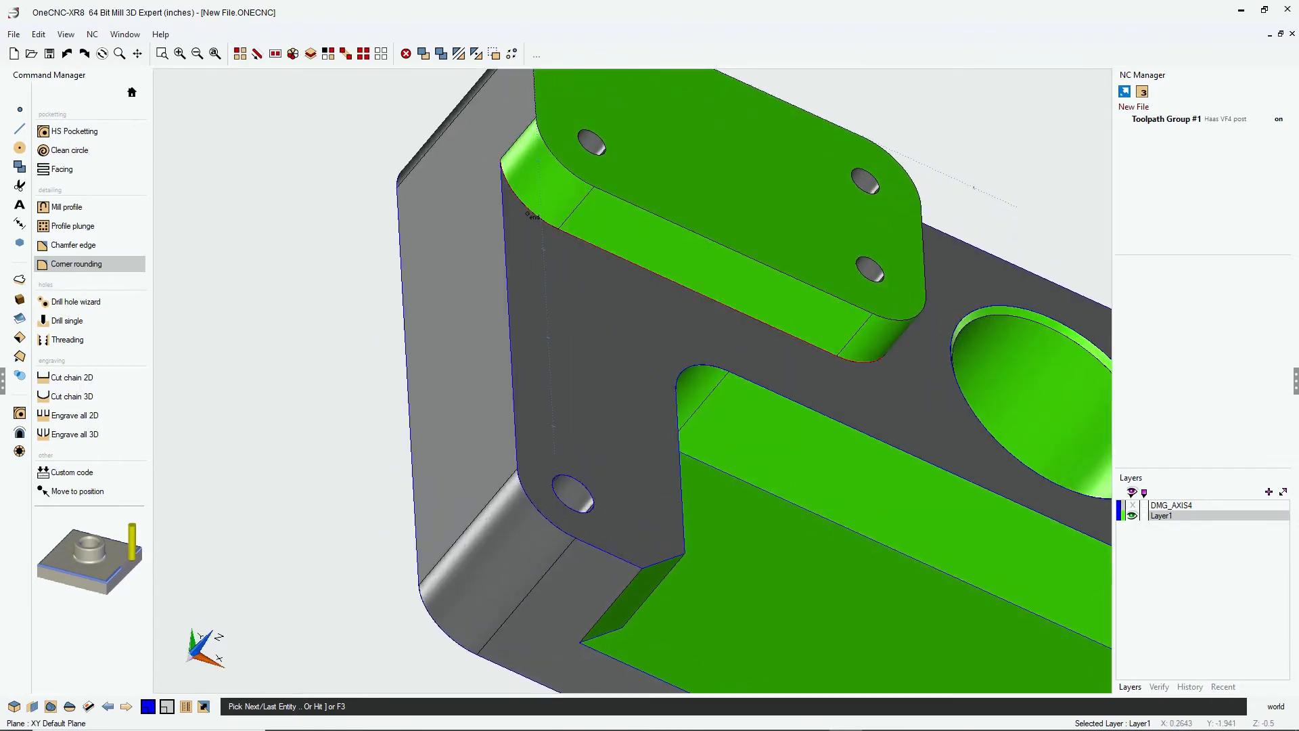
{"action": "mouse_move", "coordinate": [524, 217]}
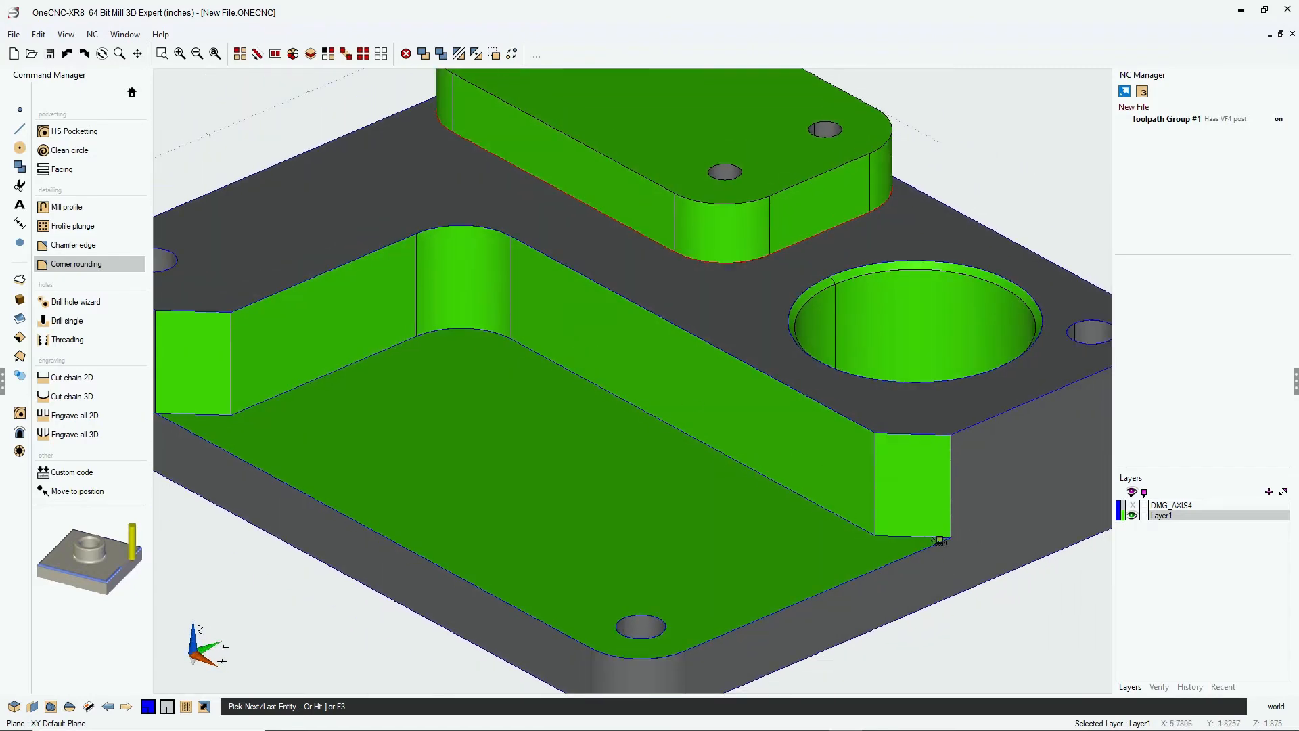
Step: Close the boss chain and chain the part's outer bottom edge as the next profile
{"action": "left_click", "coordinate": [940, 538]}
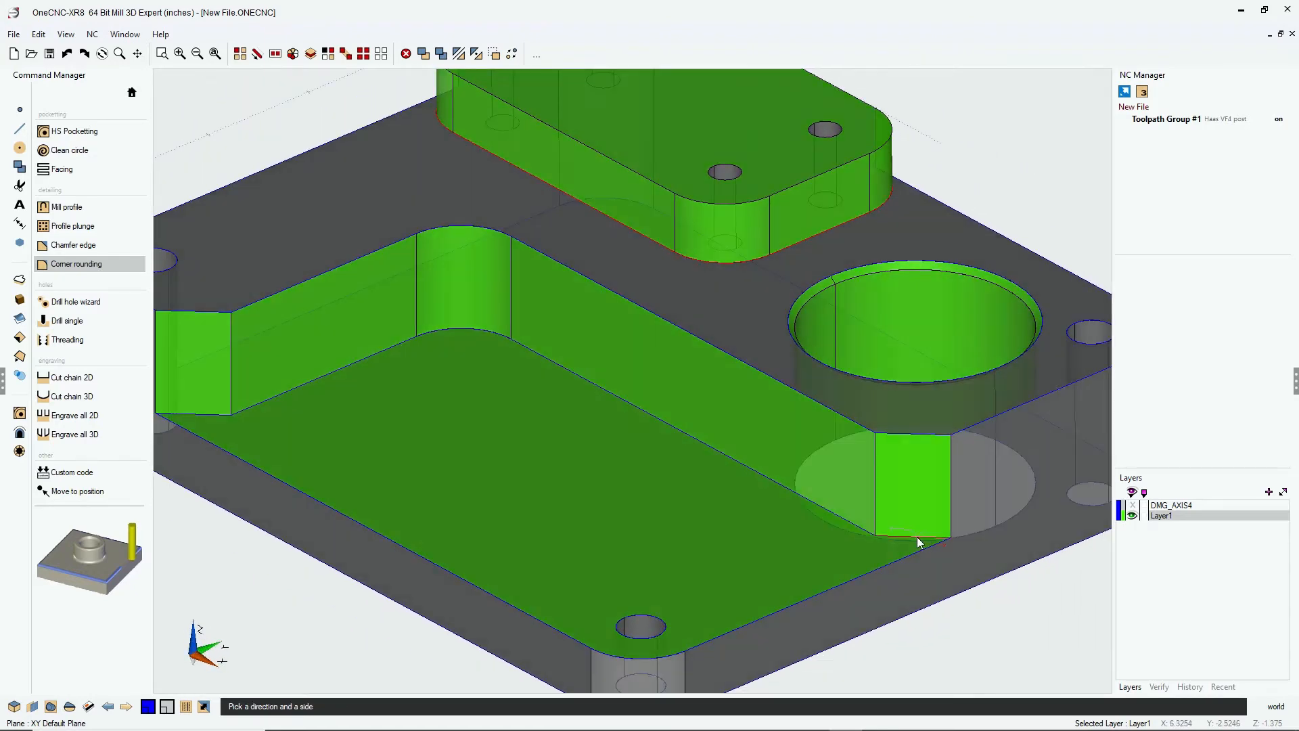
{"action": "mouse_move", "coordinate": [906, 550]}
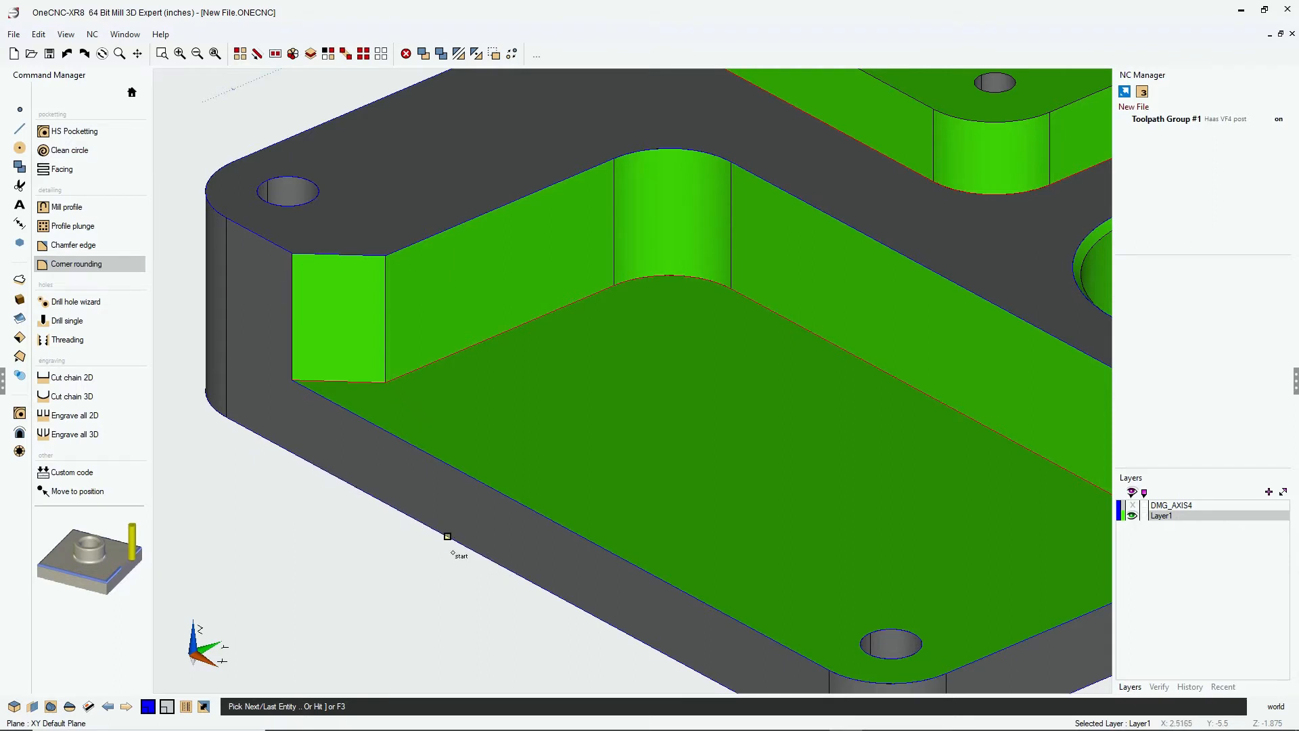
{"action": "left_click", "coordinate": [448, 536]}
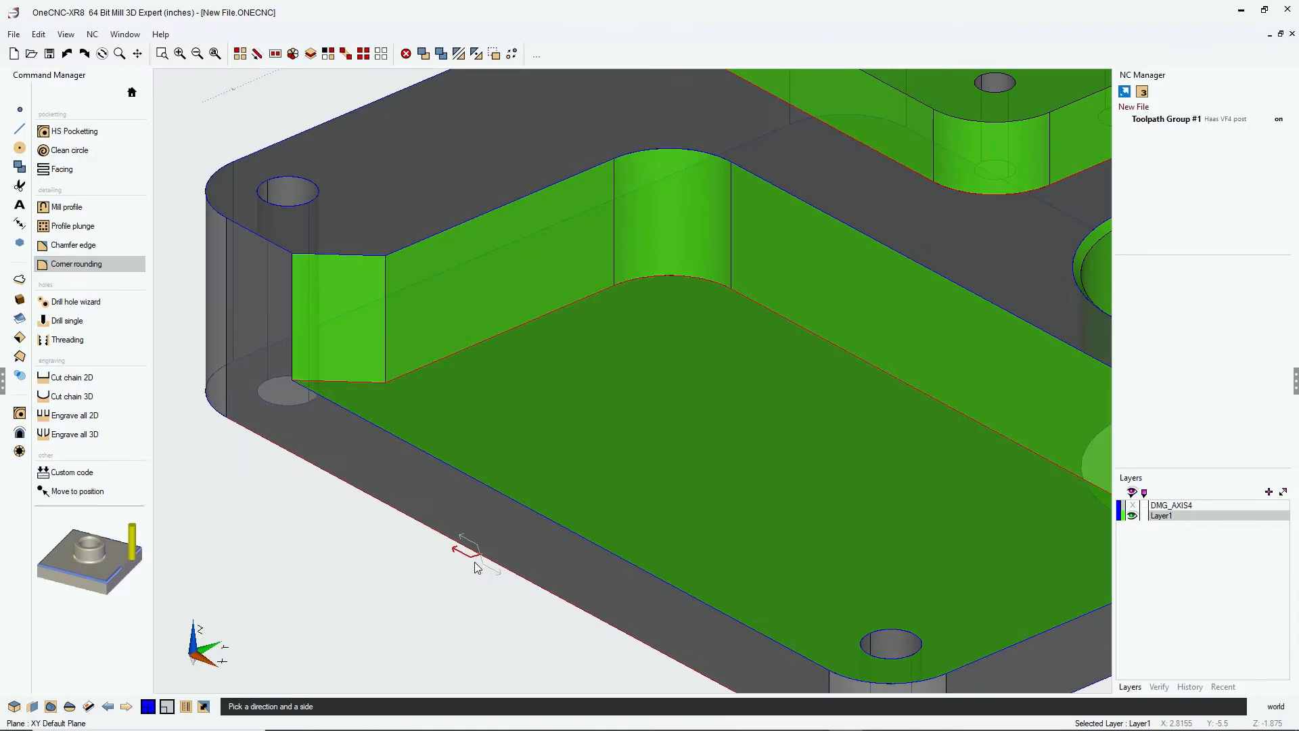
{"action": "mouse_move", "coordinate": [465, 557]}
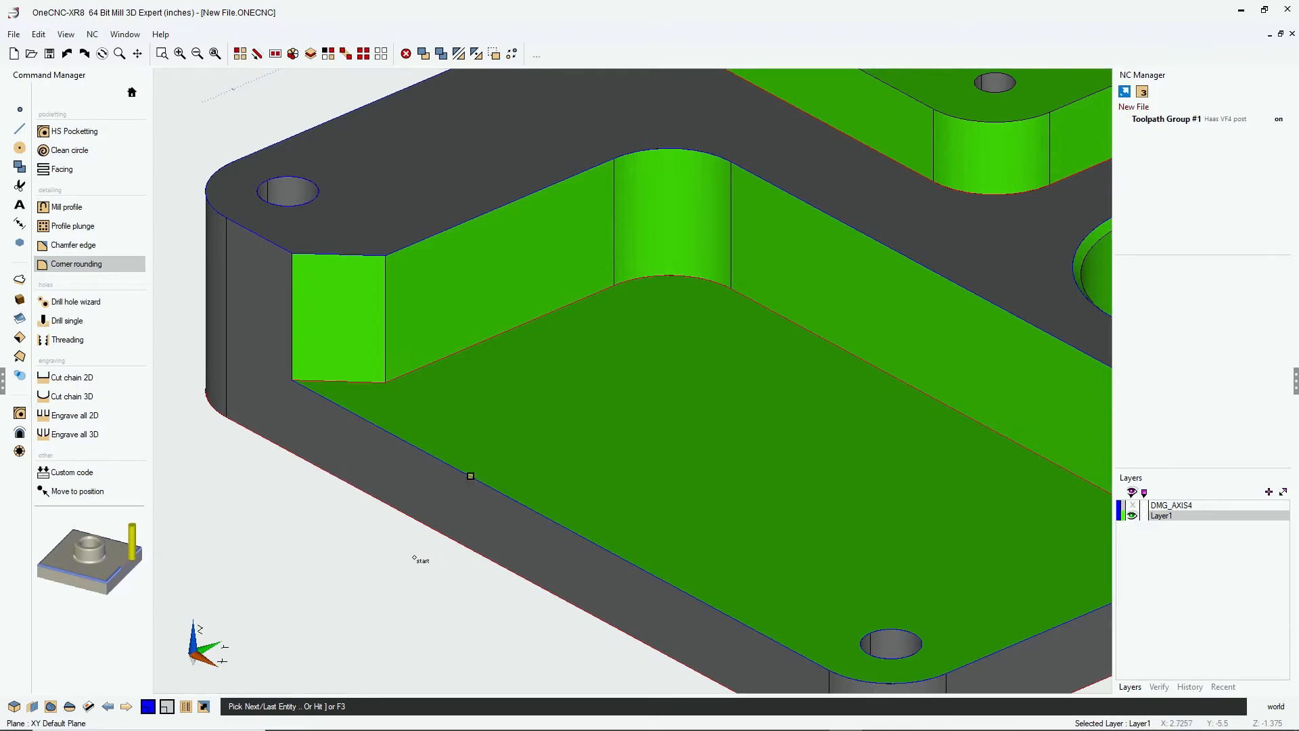
{"action": "mouse_move", "coordinate": [400, 561]}
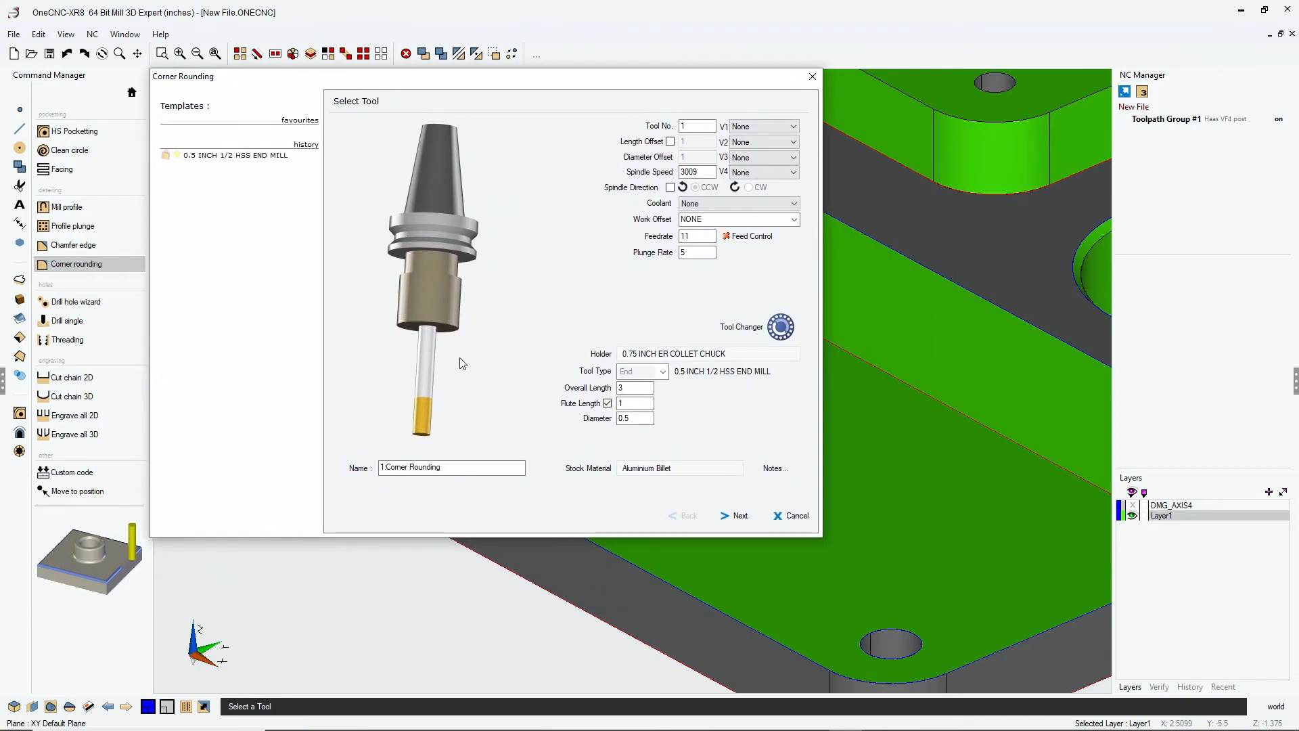
{"action": "mouse_move", "coordinate": [593, 449]}
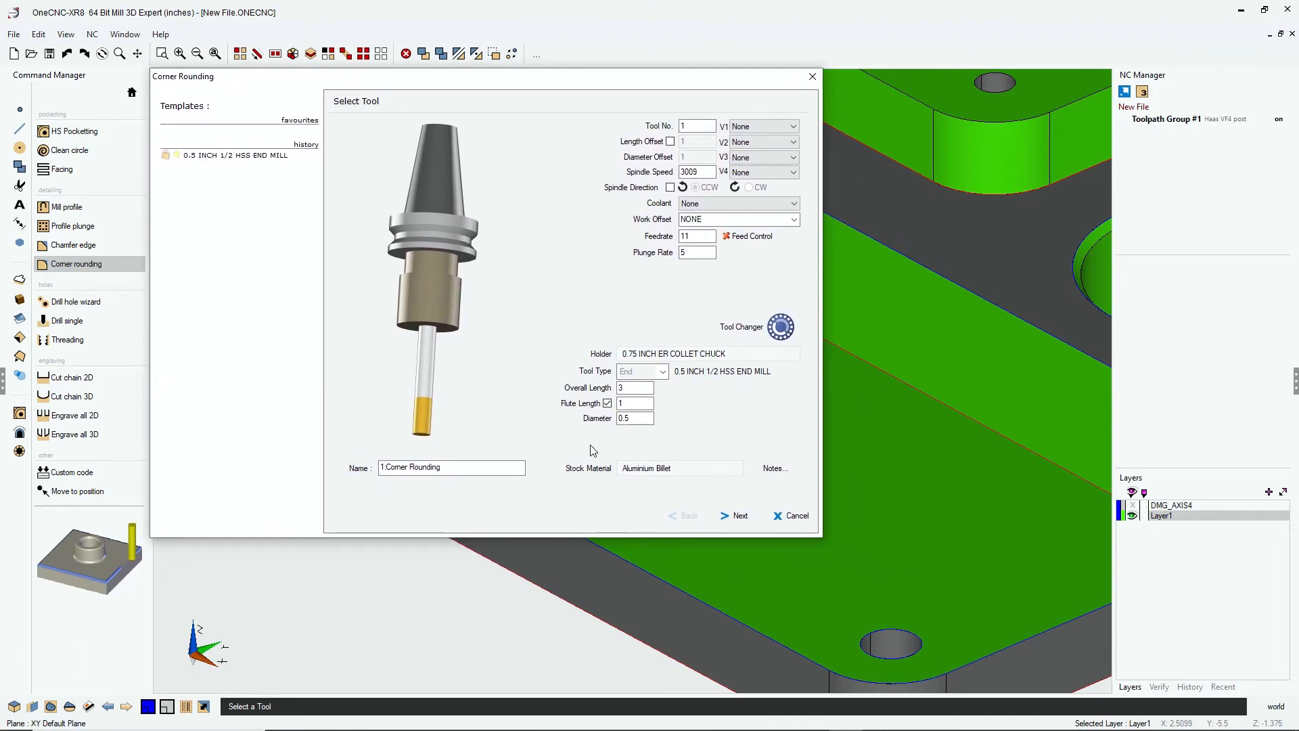
{"action": "mouse_move", "coordinate": [730, 506]}
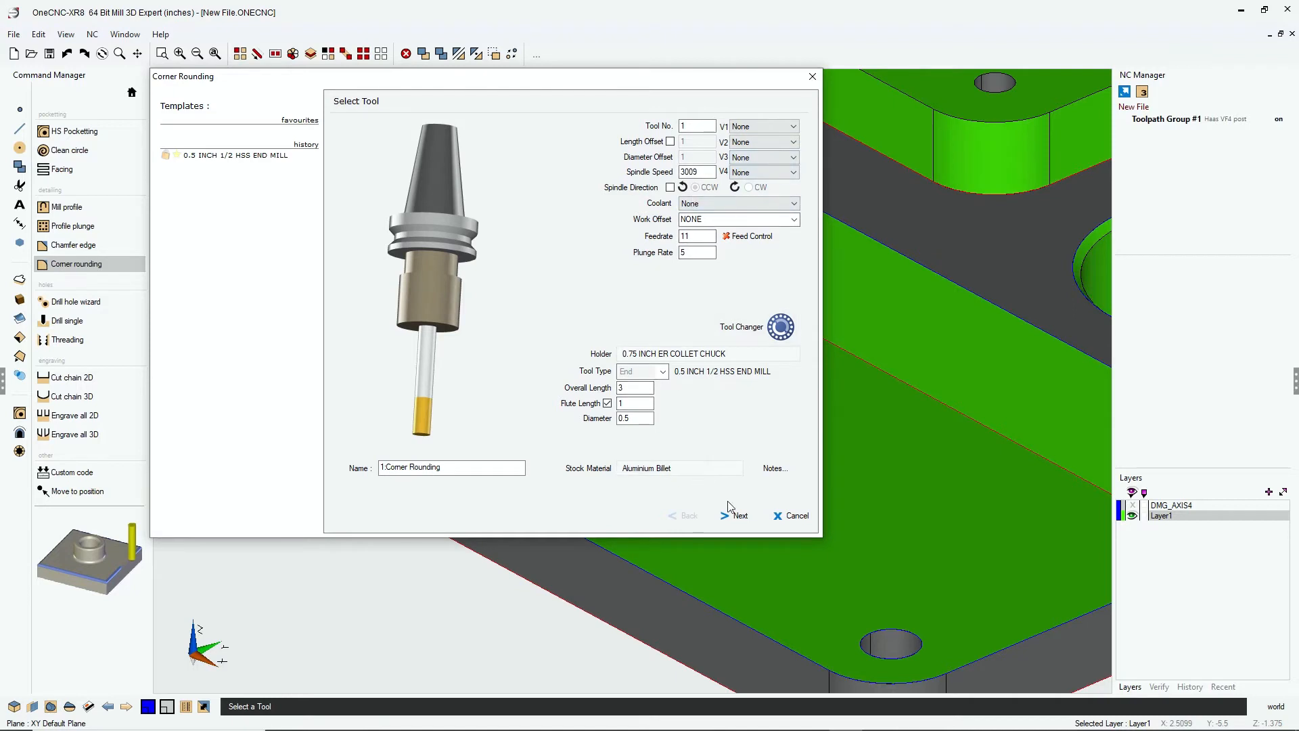
Step: Accept the 1/2 inch HSS end mill, default clearances, outside rounding and line-arc leads, and finish
{"action": "left_click", "coordinate": [738, 515]}
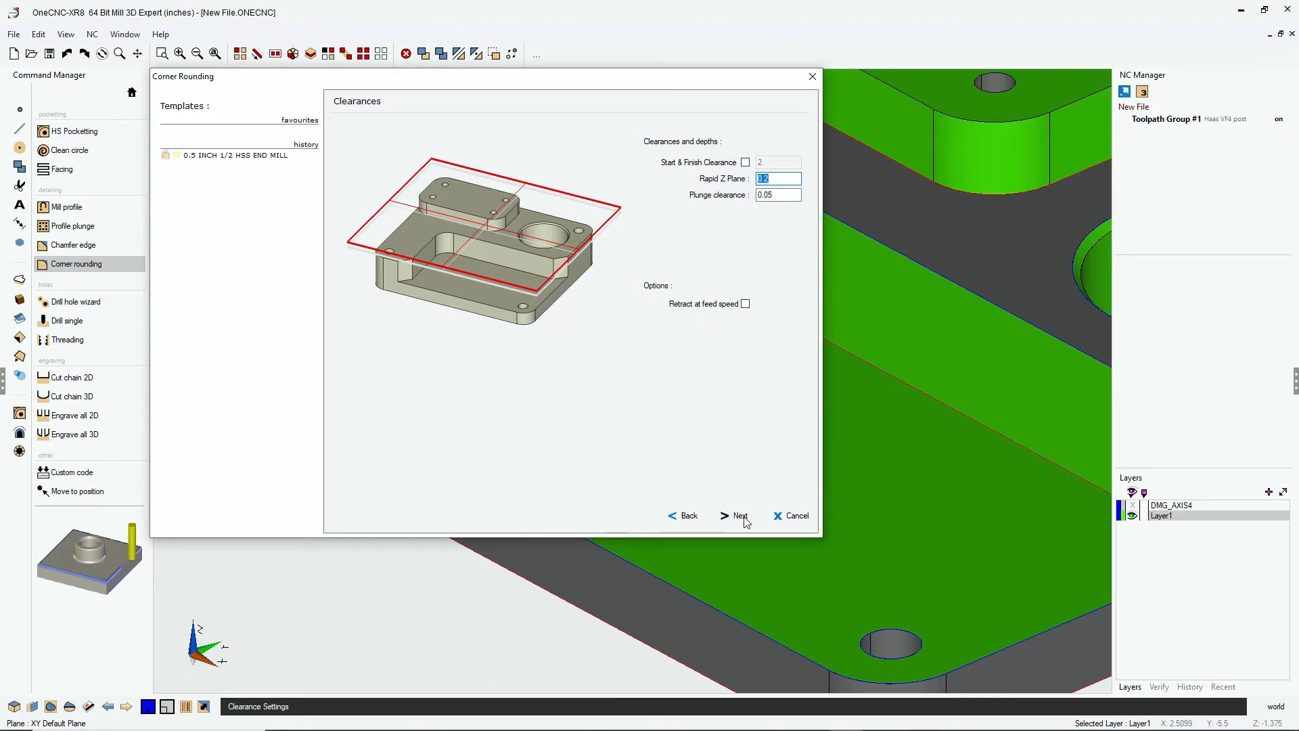
{"action": "left_click", "coordinate": [738, 516]}
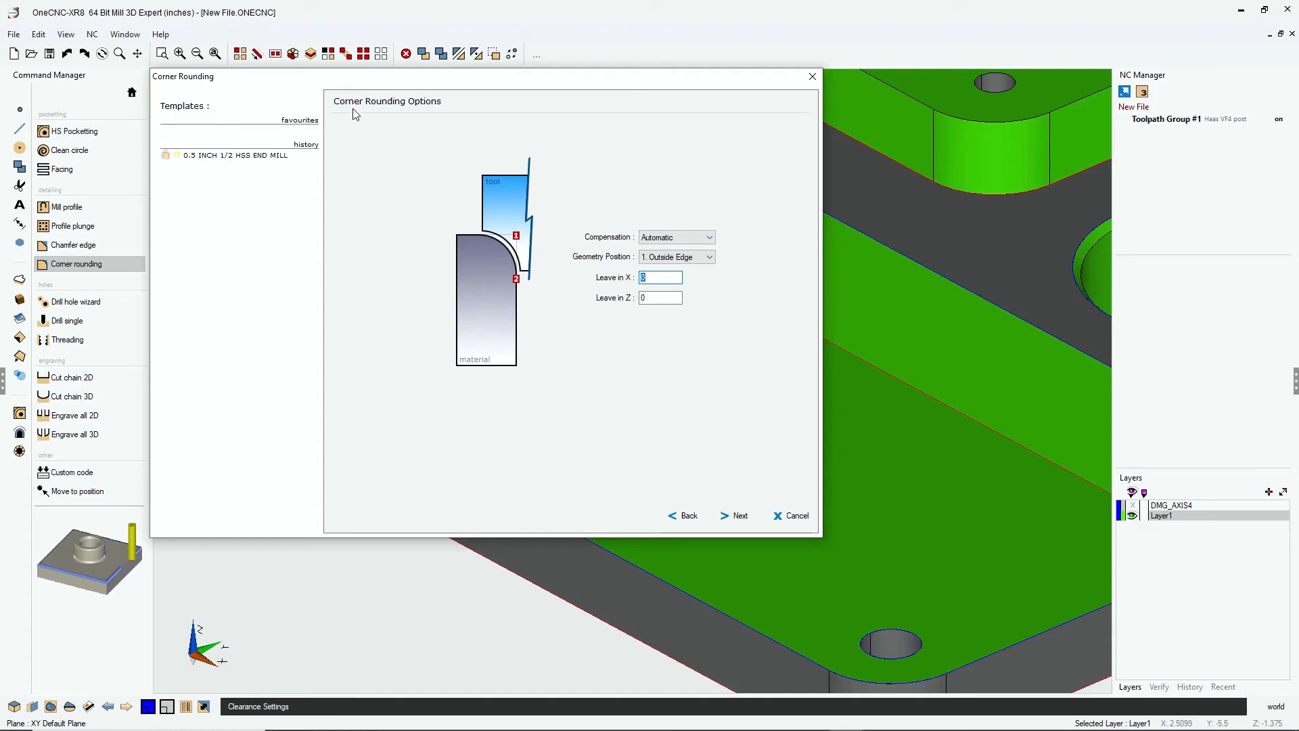
{"action": "mouse_move", "coordinate": [592, 263]}
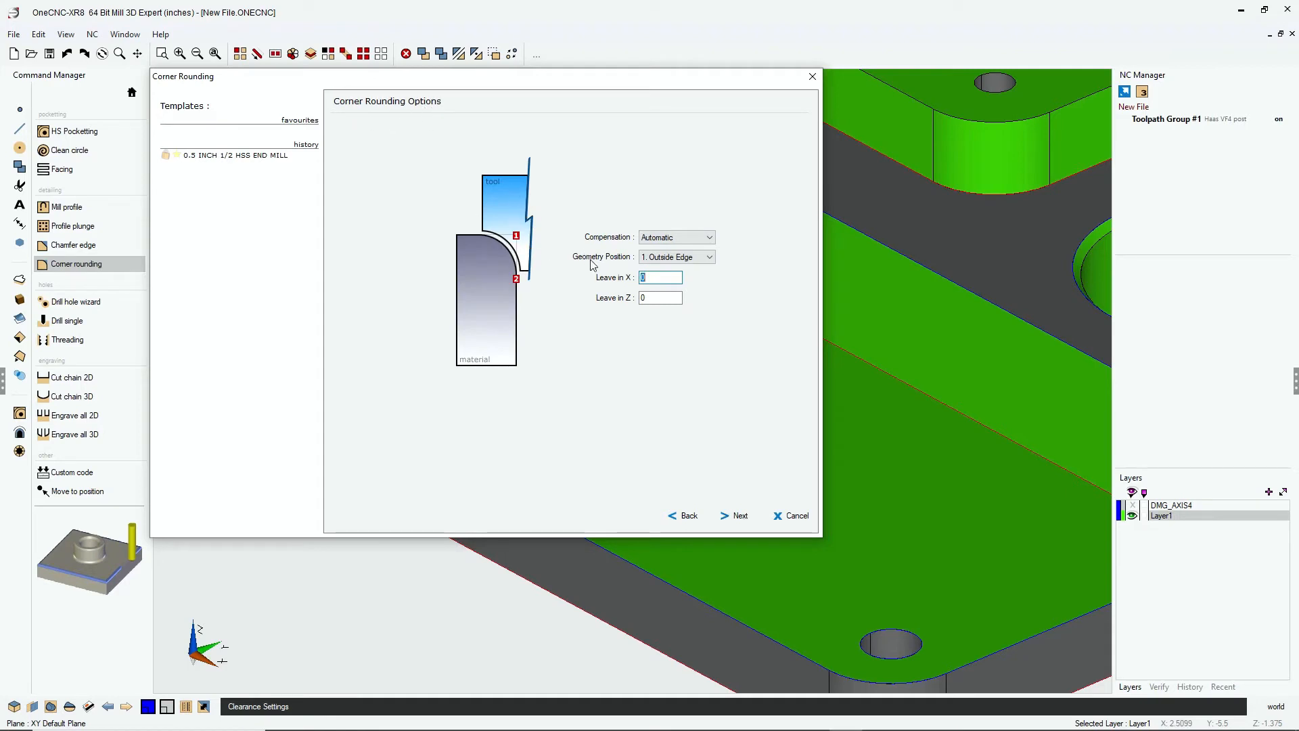
{"action": "mouse_move", "coordinate": [515, 242]}
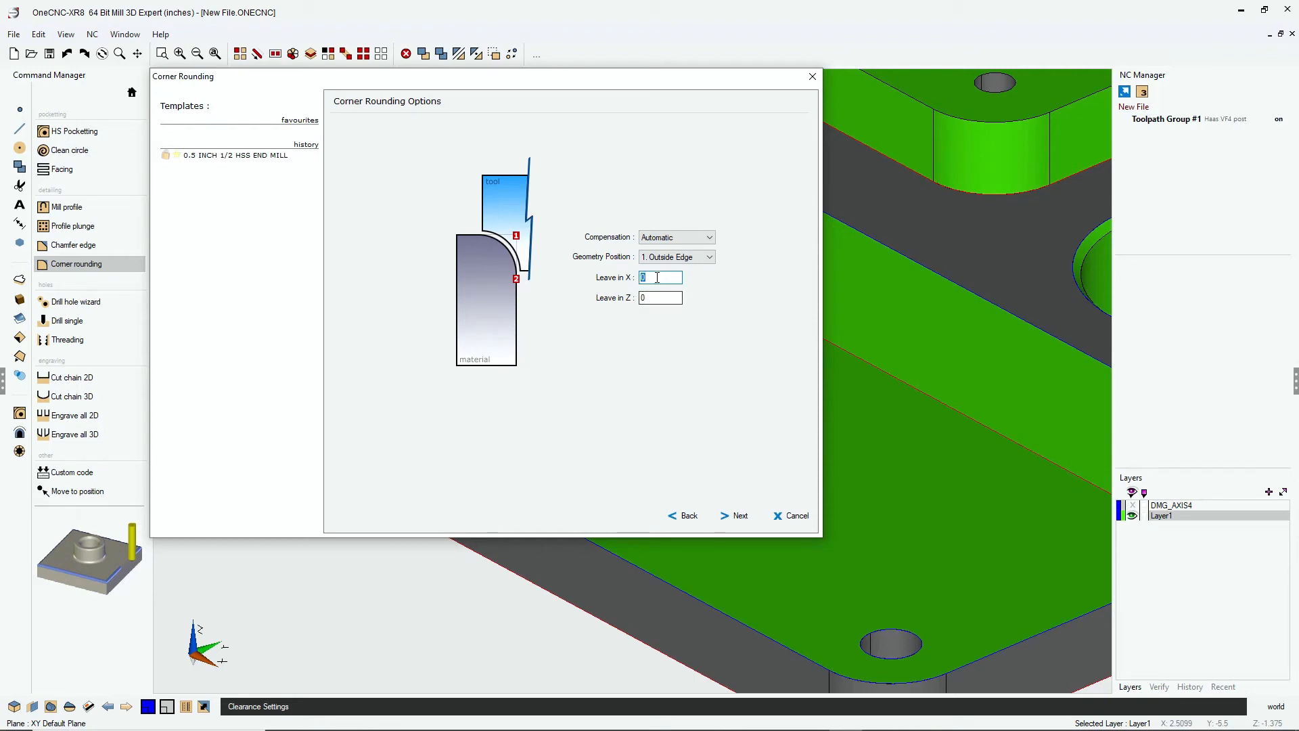
{"action": "mouse_move", "coordinate": [663, 348]}
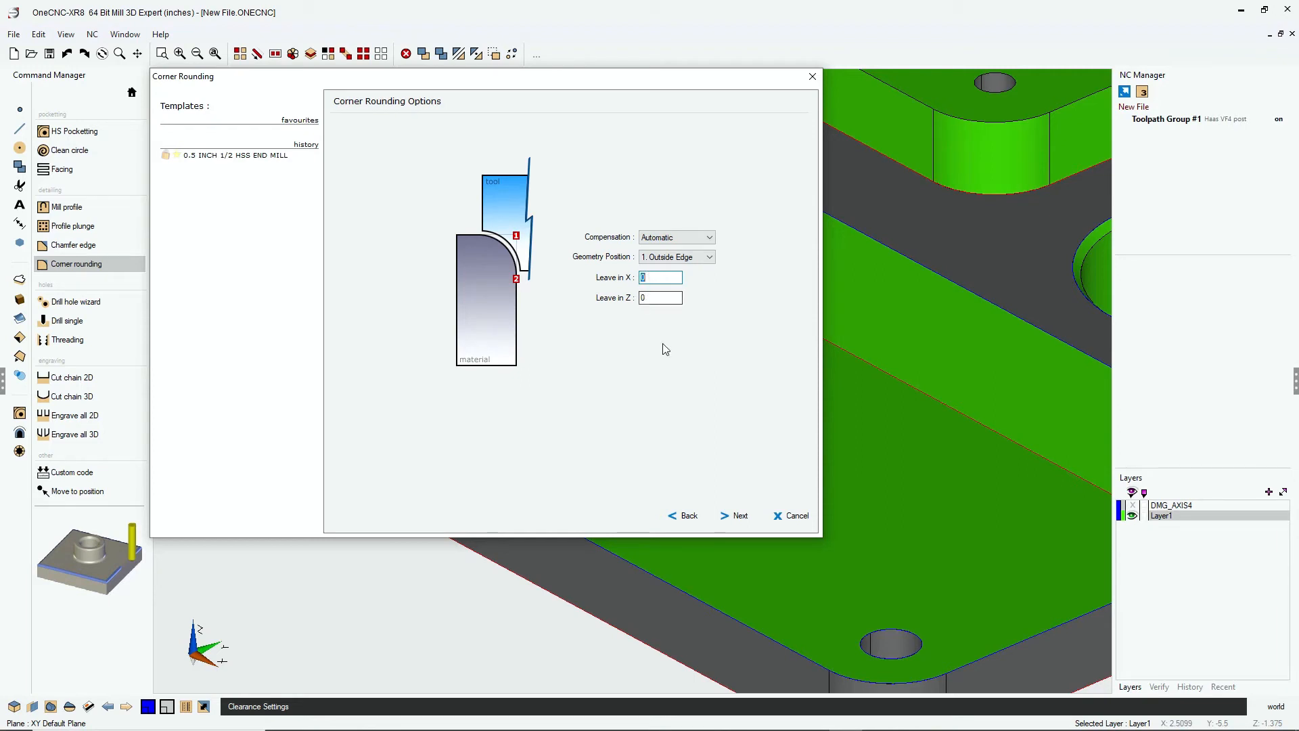
{"action": "left_click", "coordinate": [739, 515]}
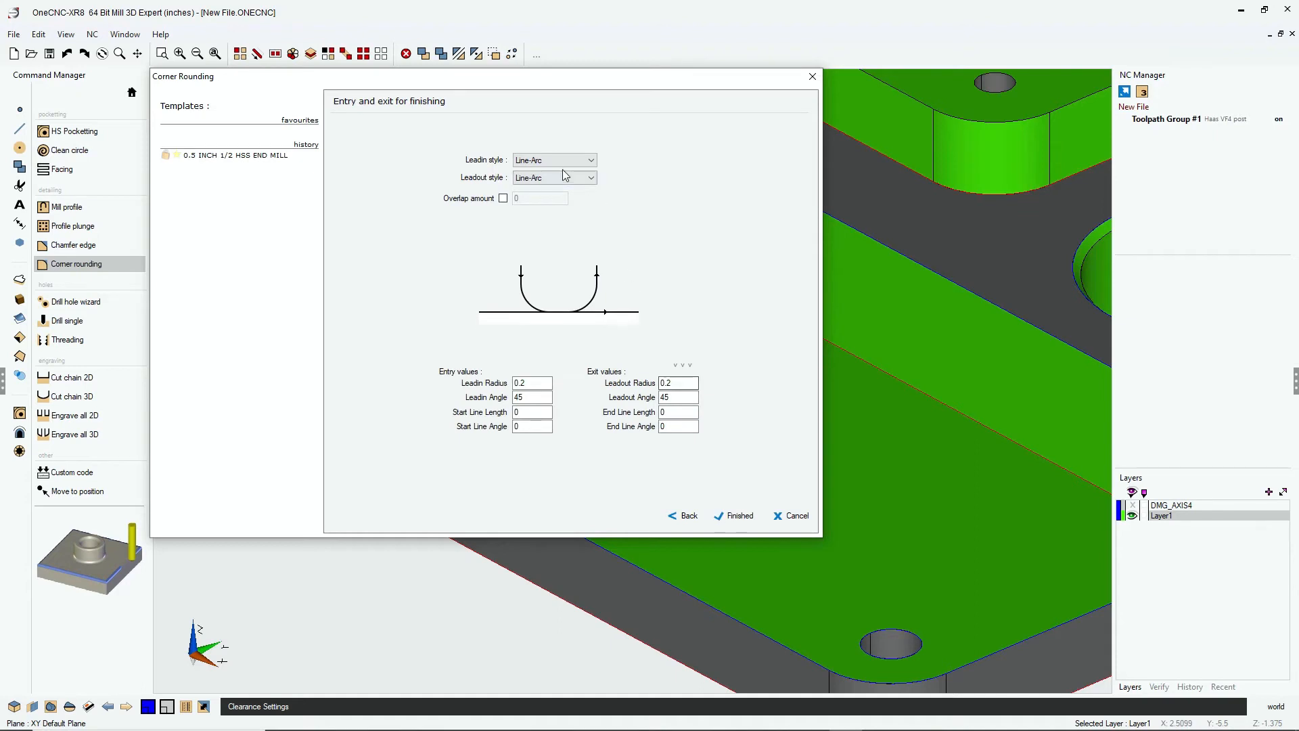
{"action": "mouse_move", "coordinate": [520, 363]}
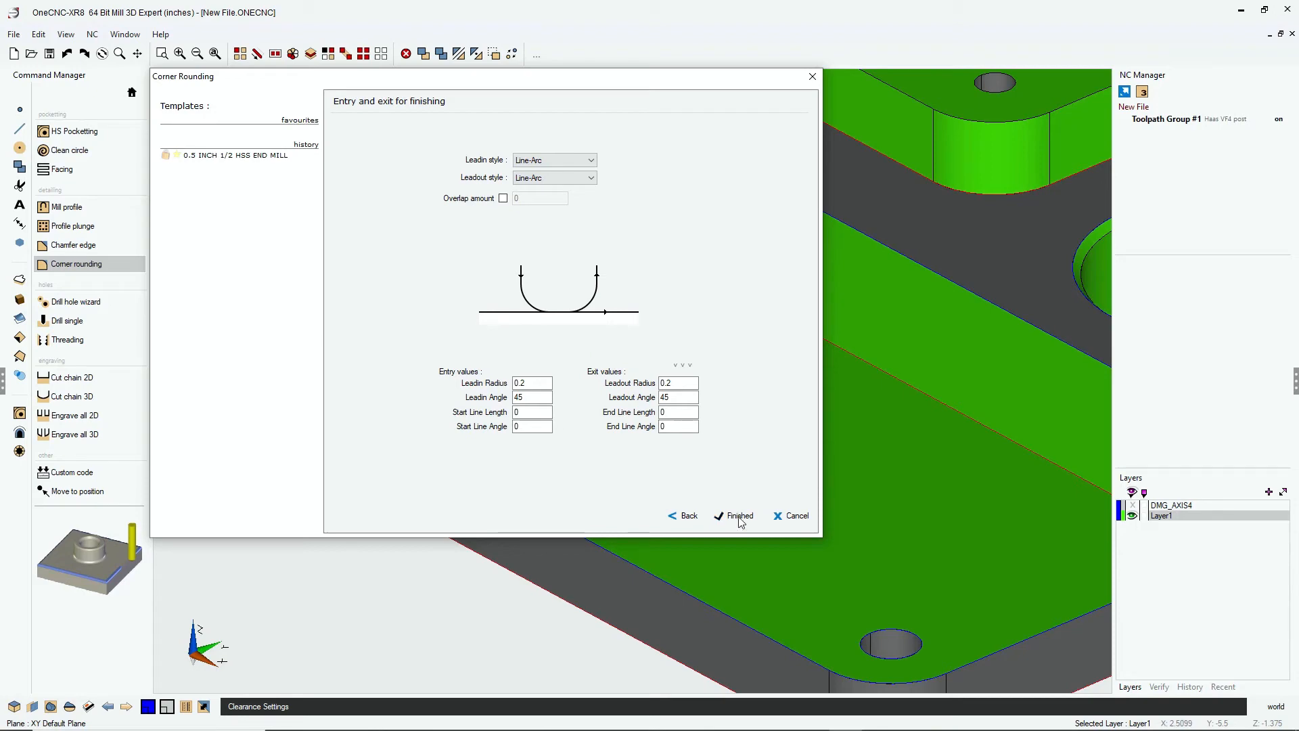
{"action": "left_click", "coordinate": [738, 515]}
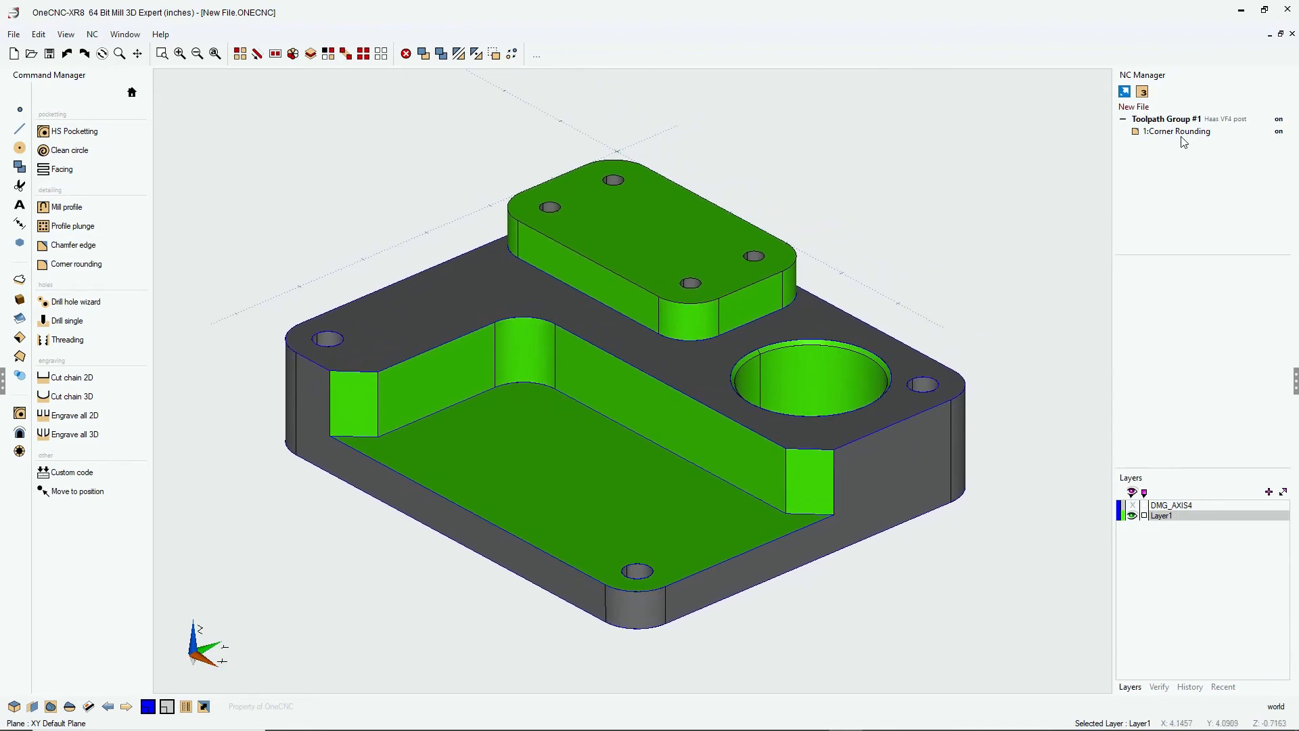
Step: Display 1:Corner Rounding on the part from NC Manager
{"action": "left_click", "coordinate": [1177, 132]}
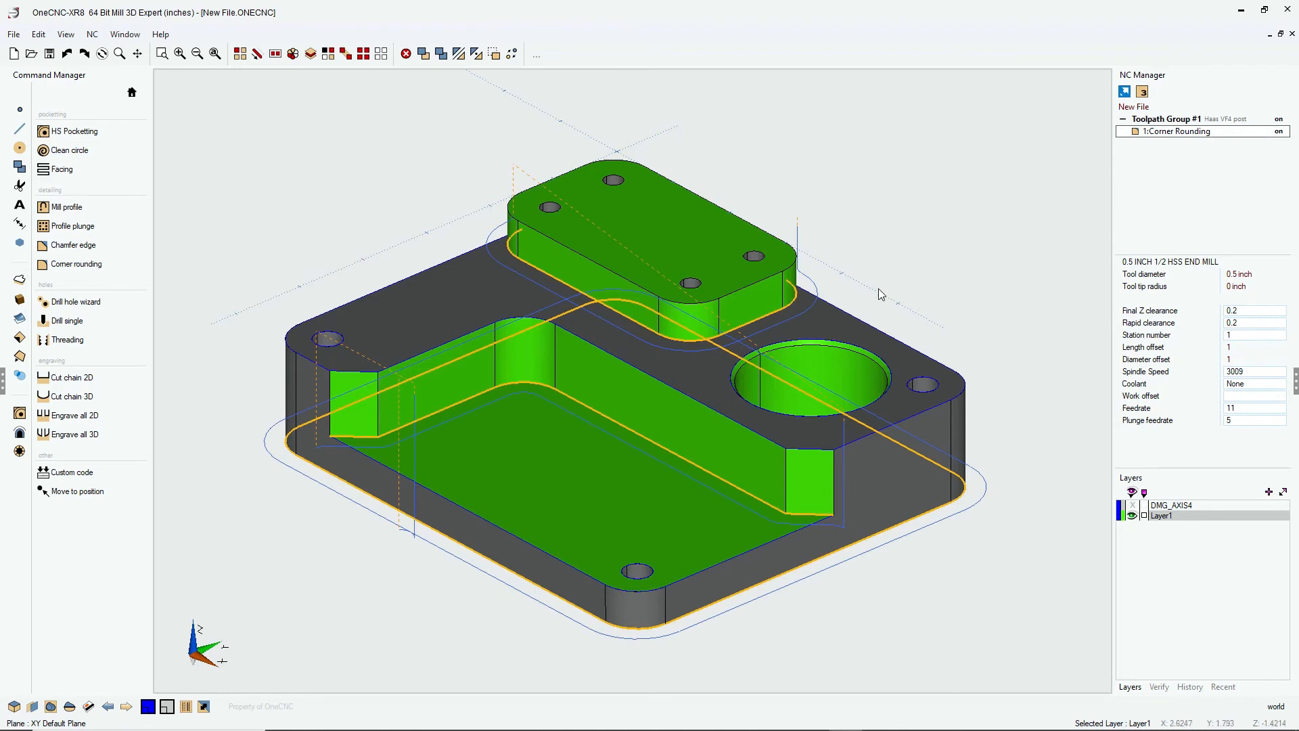
{"action": "mouse_move", "coordinate": [1089, 255]}
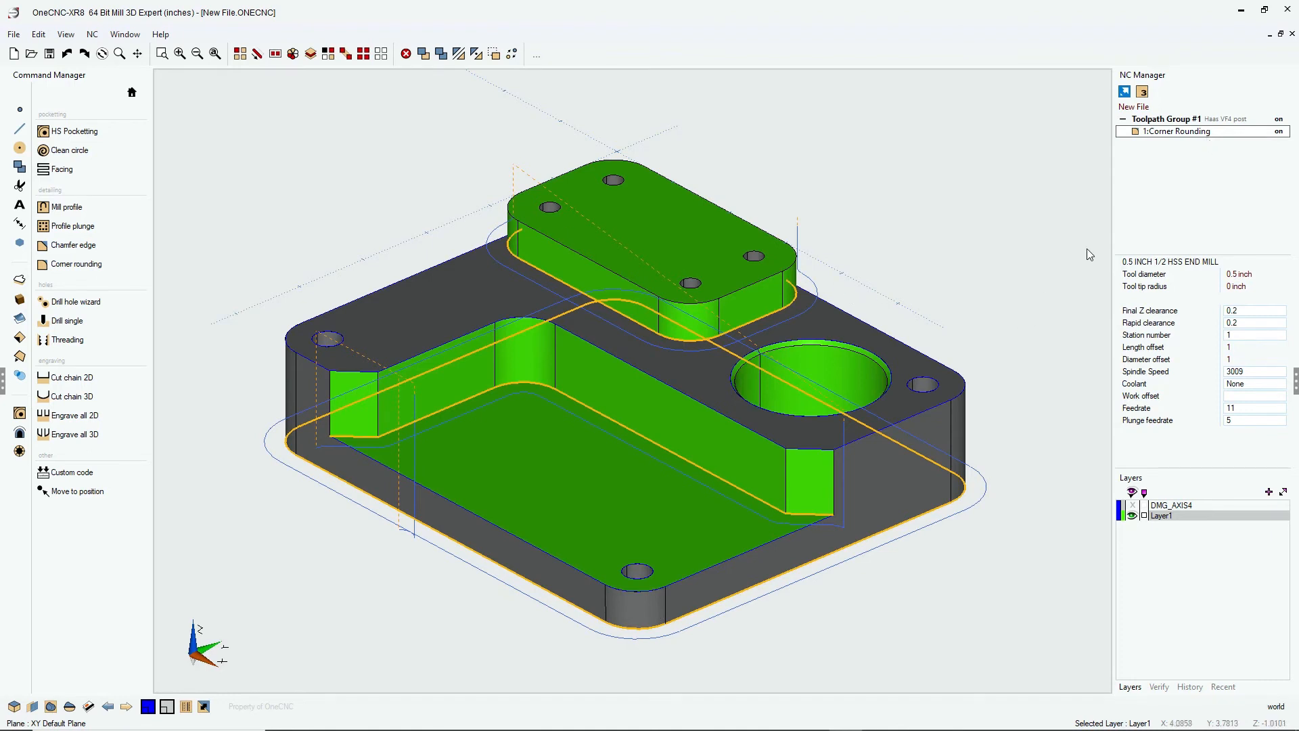
{"action": "mouse_move", "coordinate": [1188, 123]}
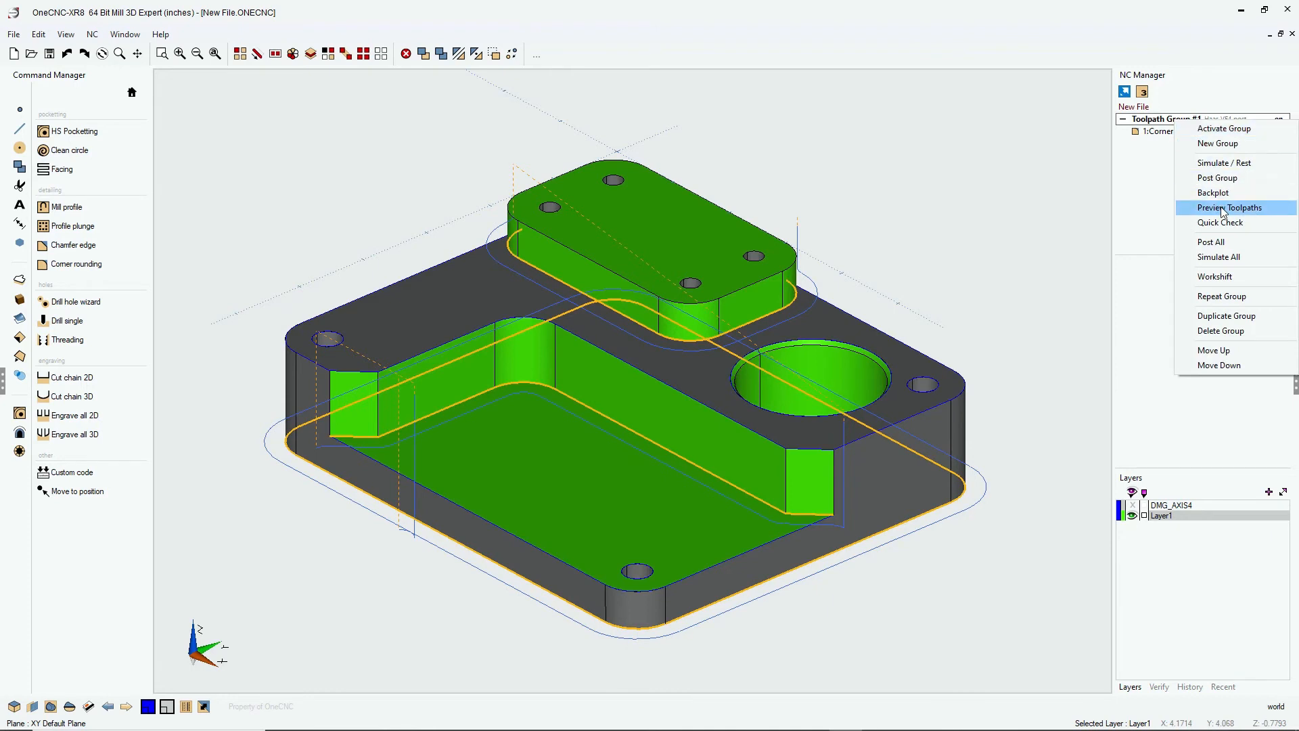
Step: Run a Live Preview of the end mill cutting the profile, then close it
{"action": "left_click", "coordinate": [1230, 207]}
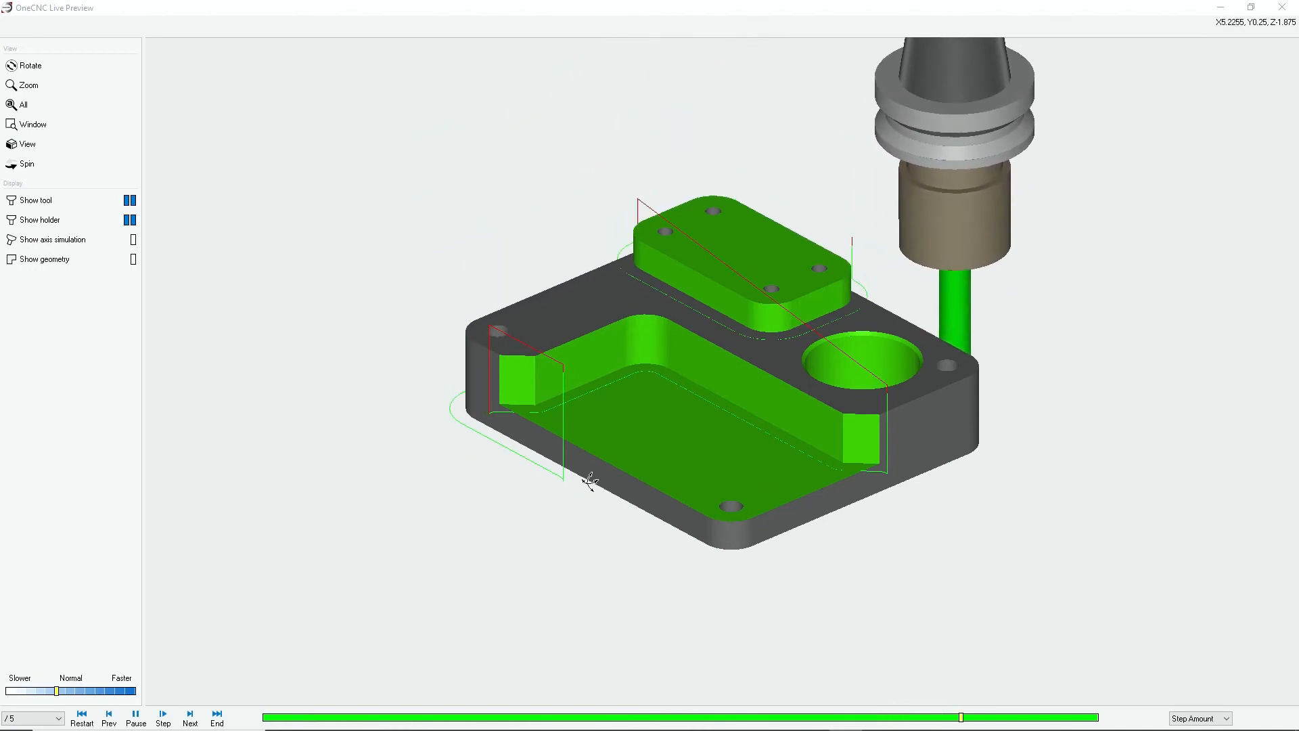
{"action": "left_click", "coordinate": [190, 716]}
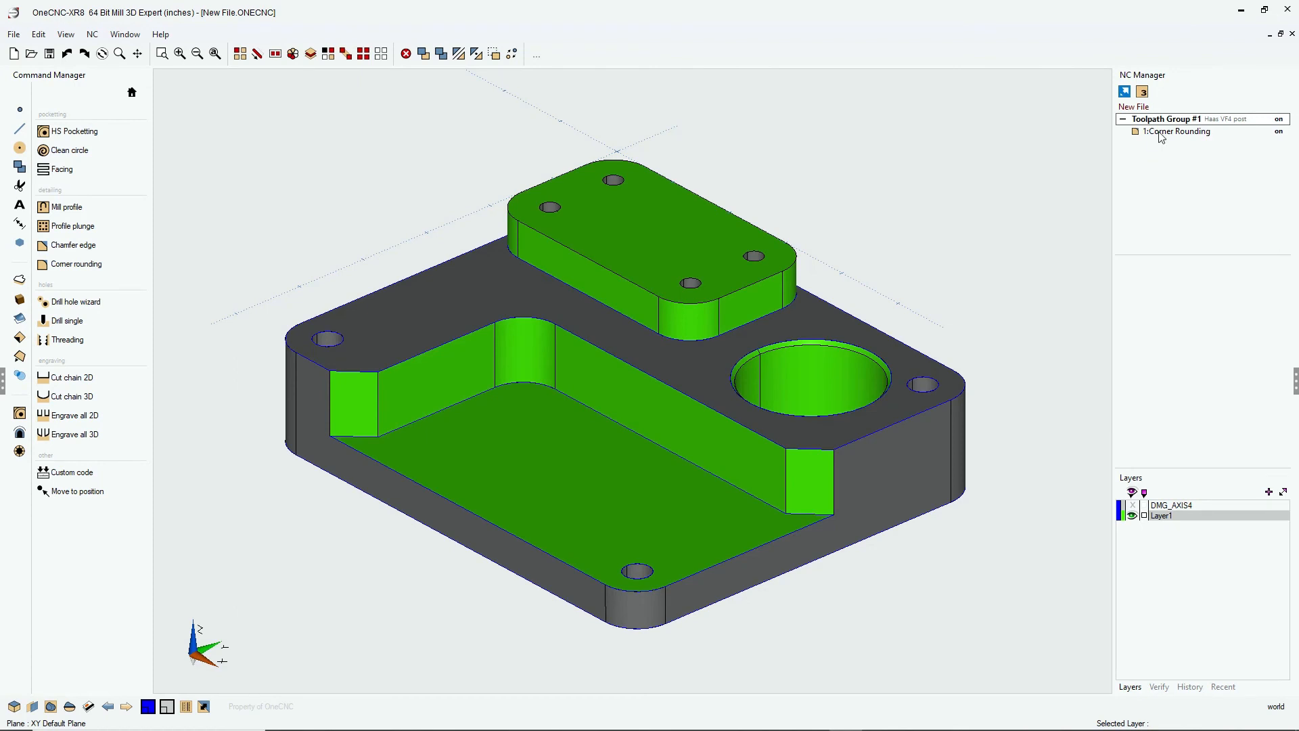
{"action": "mouse_move", "coordinate": [1191, 139]}
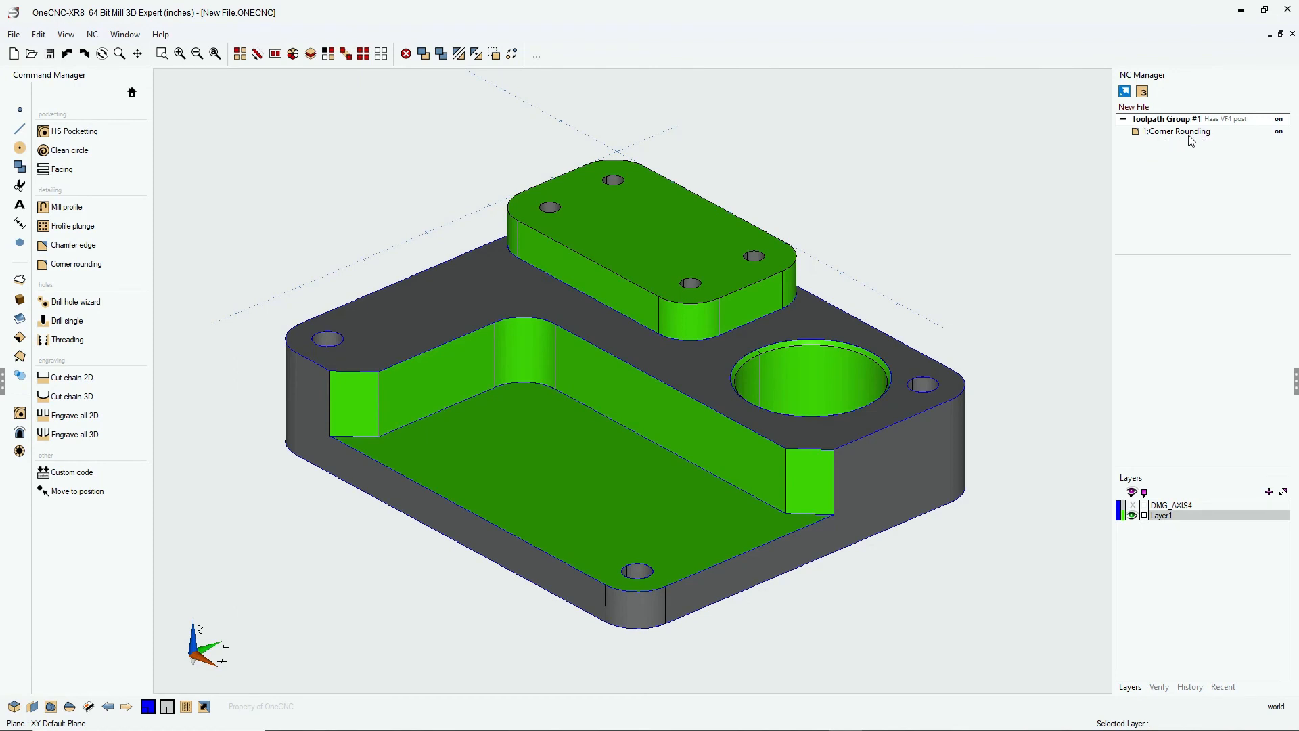
{"action": "mouse_move", "coordinate": [1186, 138]}
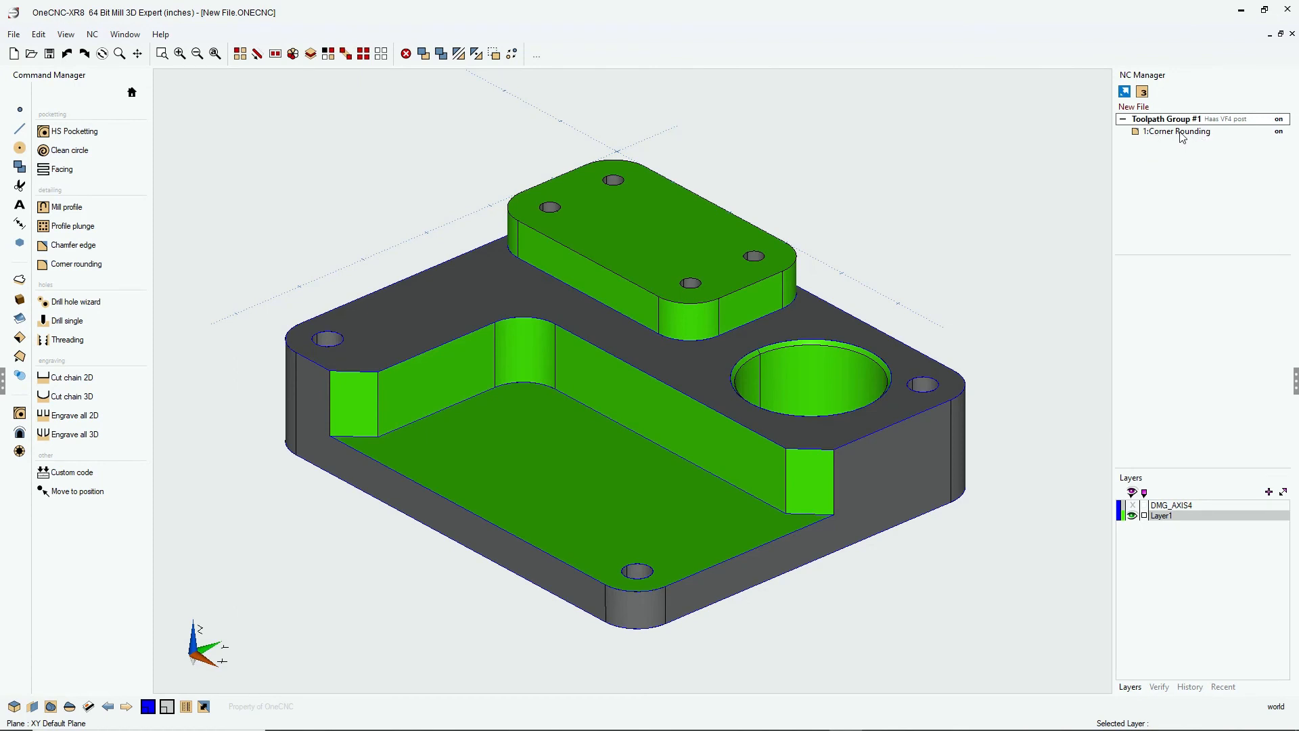
Step: Rename the operation's description to '1:Profile Multiple Z Levels' and confirm
{"action": "left_click", "coordinate": [1177, 131]}
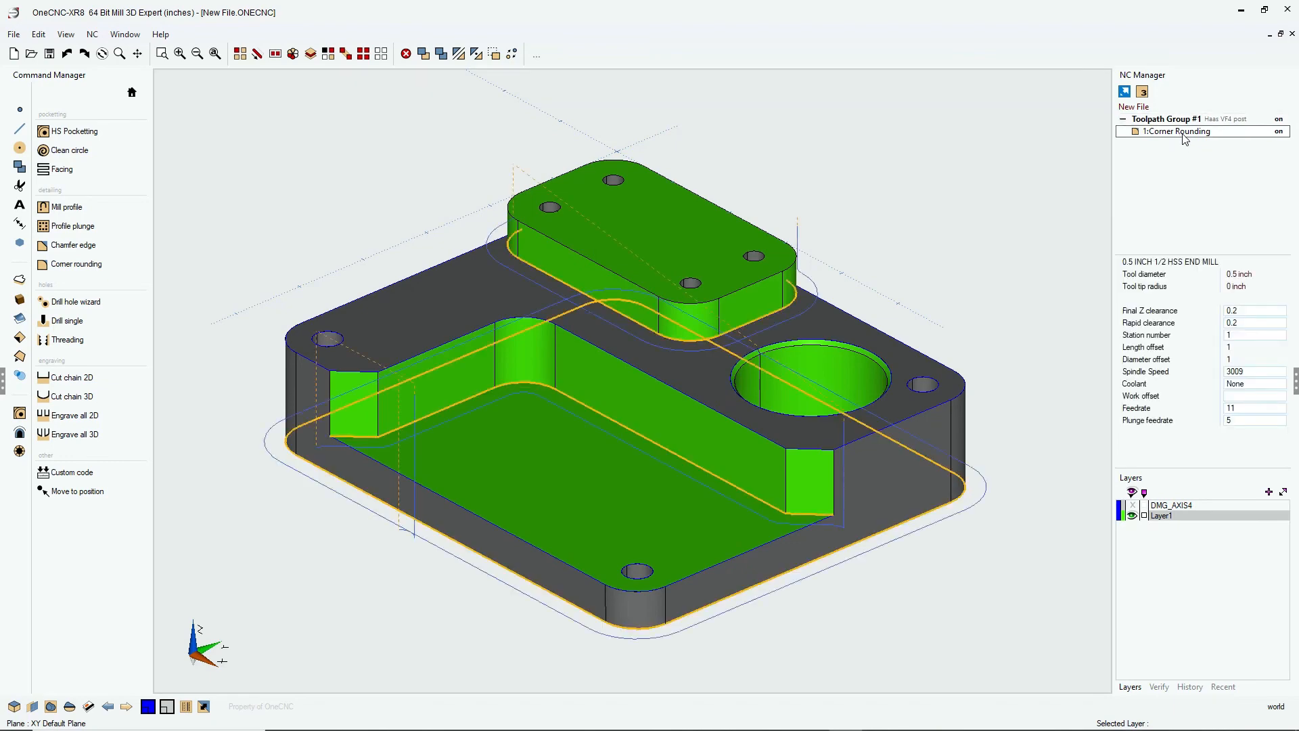
{"action": "double_click", "coordinate": [1174, 132]}
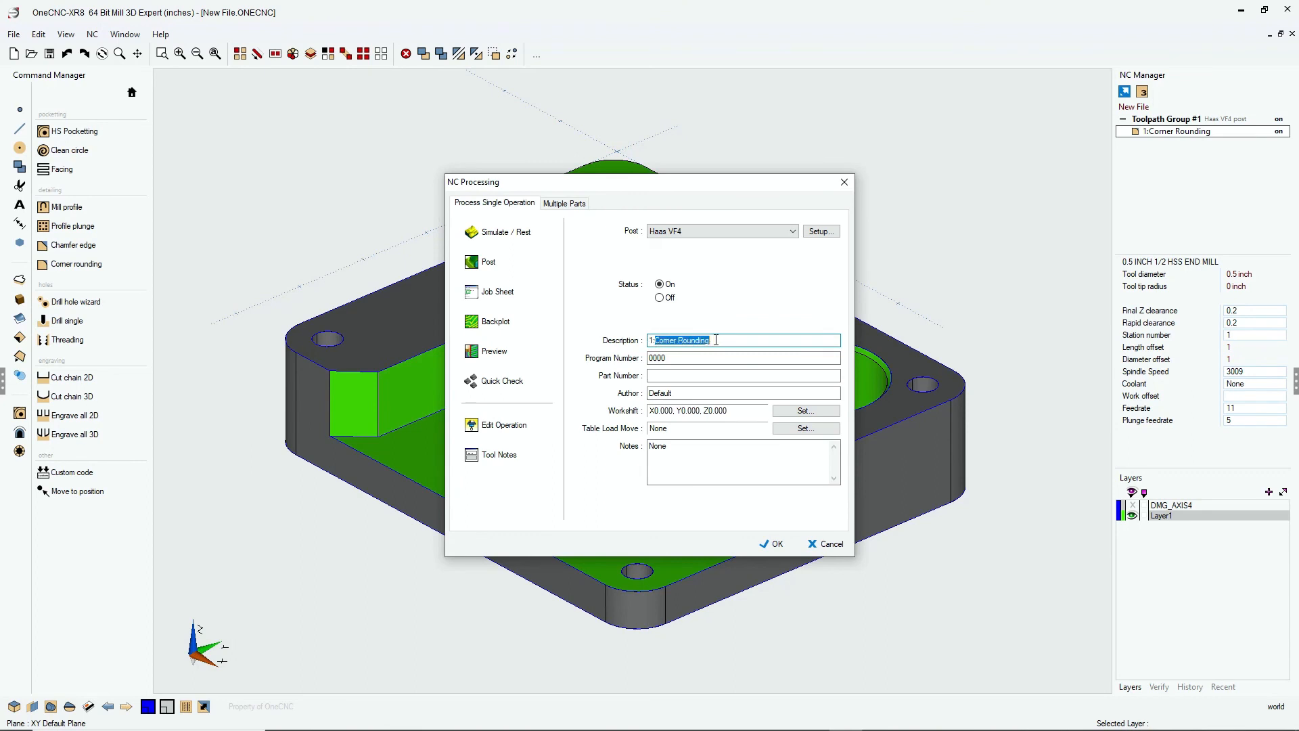
{"action": "type", "text": "1:P"}
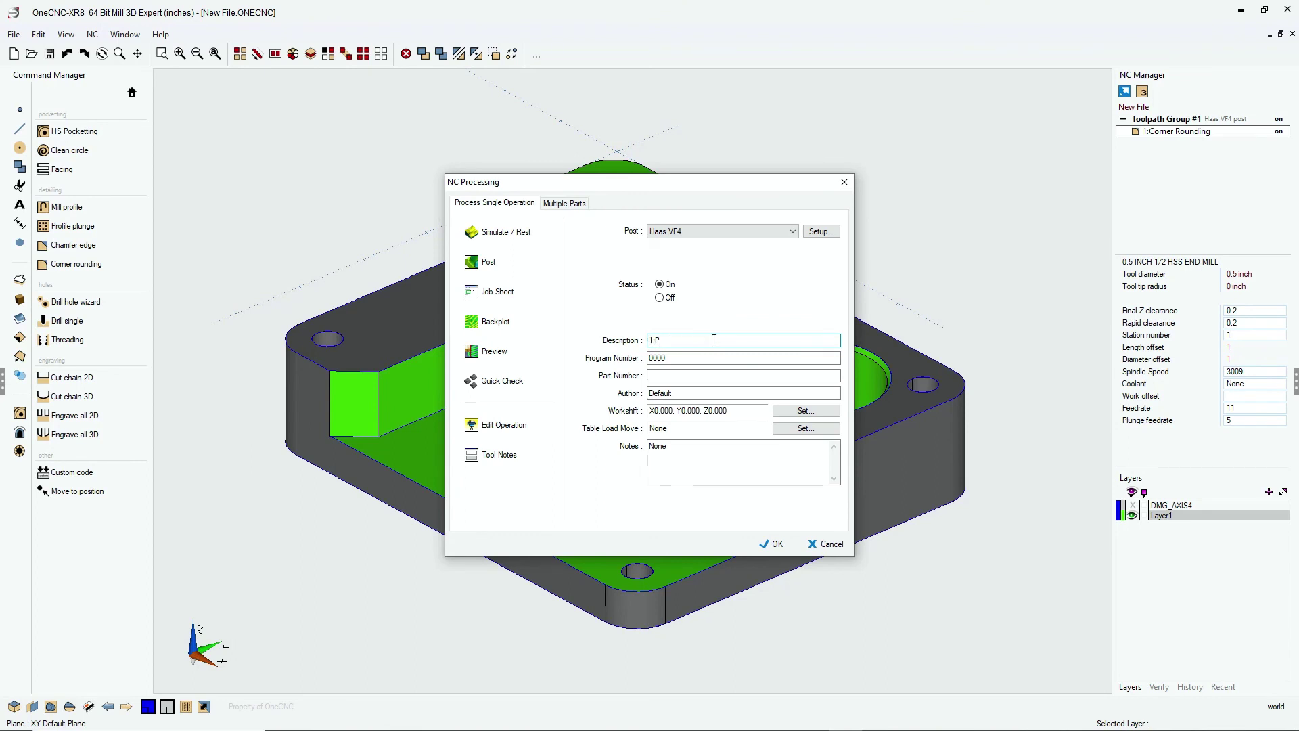
{"action": "type", "text": "rofile M"}
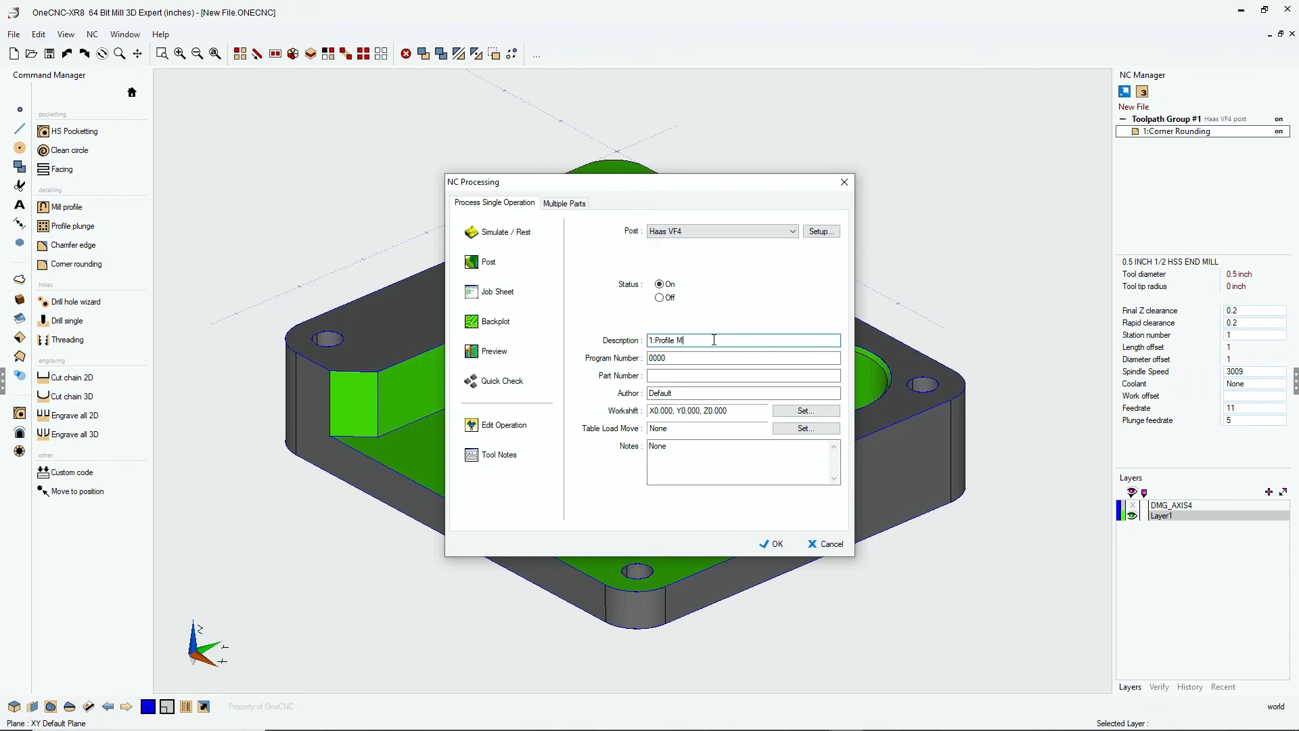
{"action": "type", "text": "ultiple"}
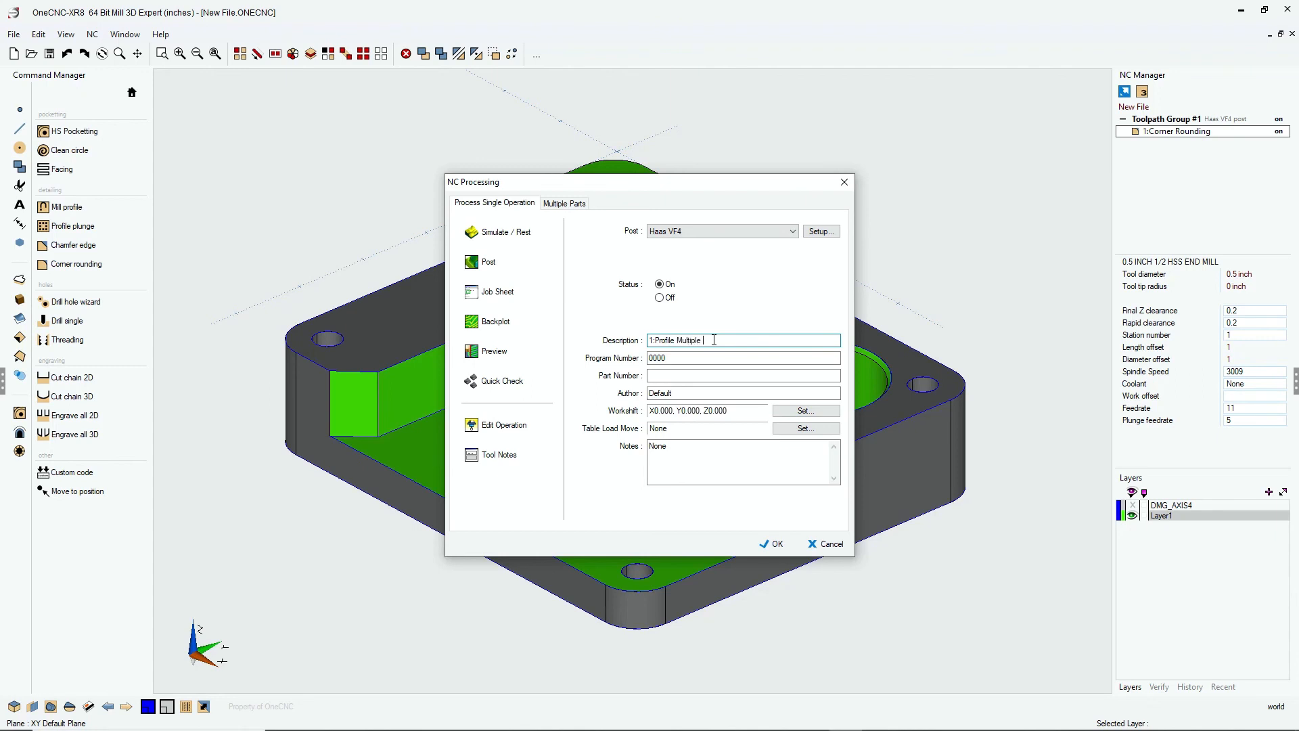
{"action": "type", "text": "Z Level"}
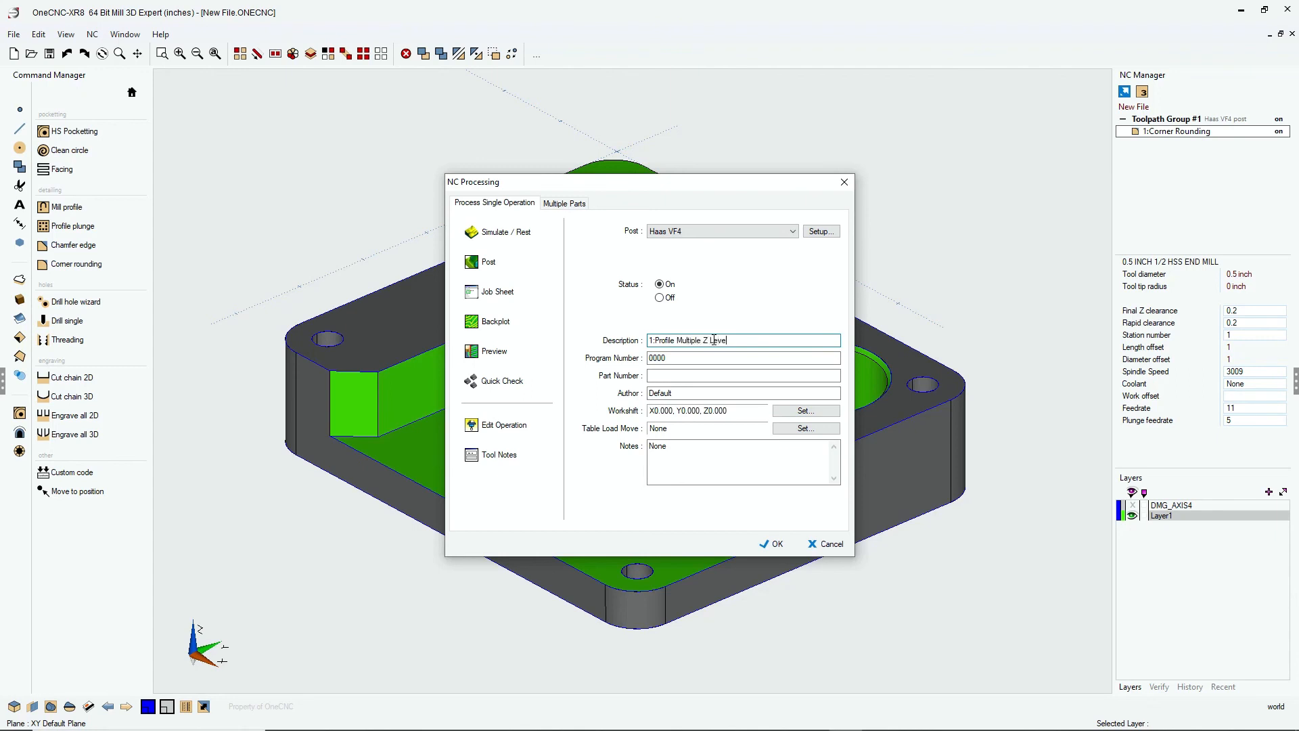
{"action": "type", "text": "s"}
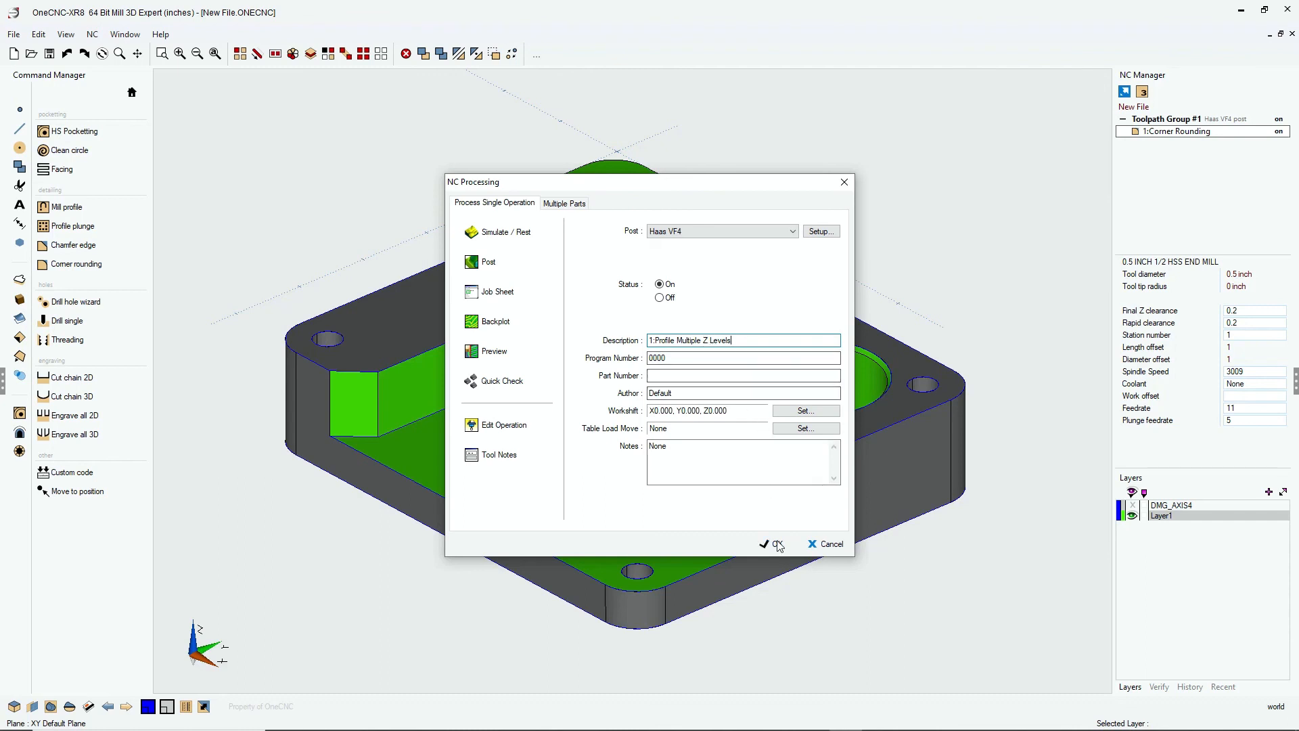
{"action": "left_click", "coordinate": [774, 544]}
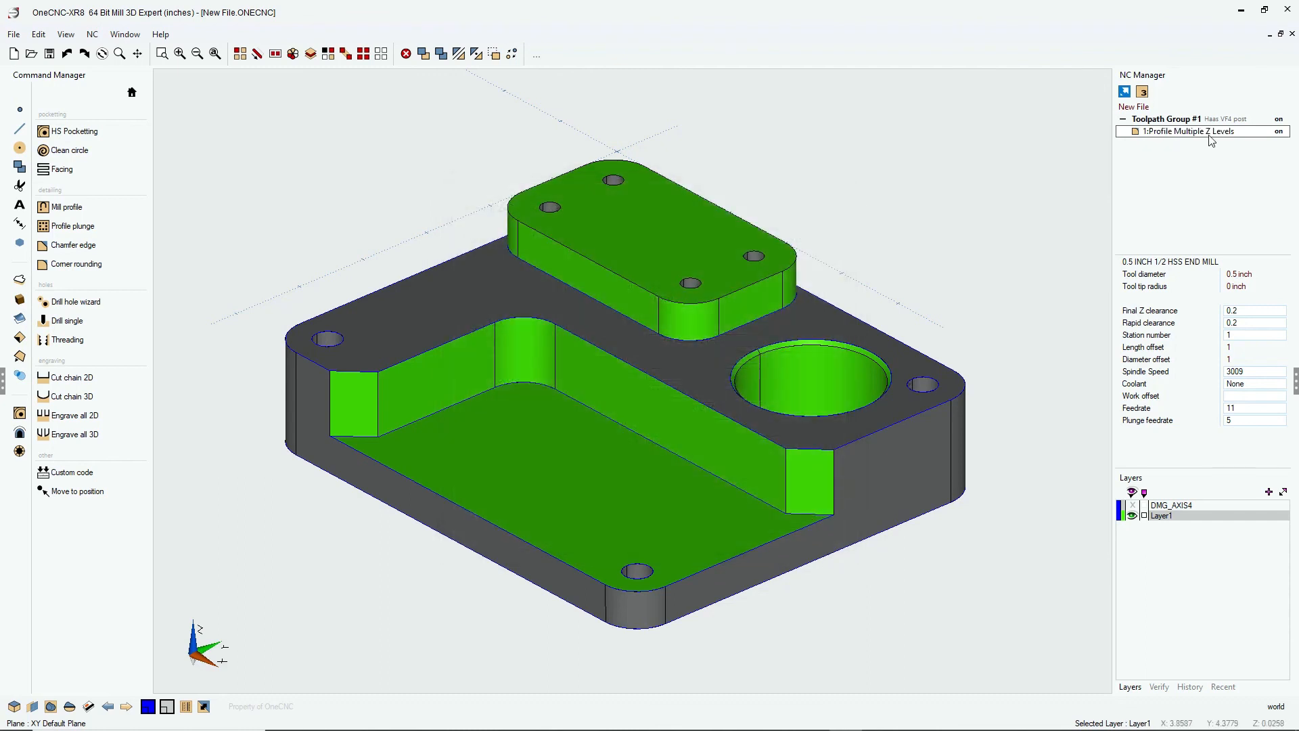
{"action": "mouse_move", "coordinate": [951, 215]}
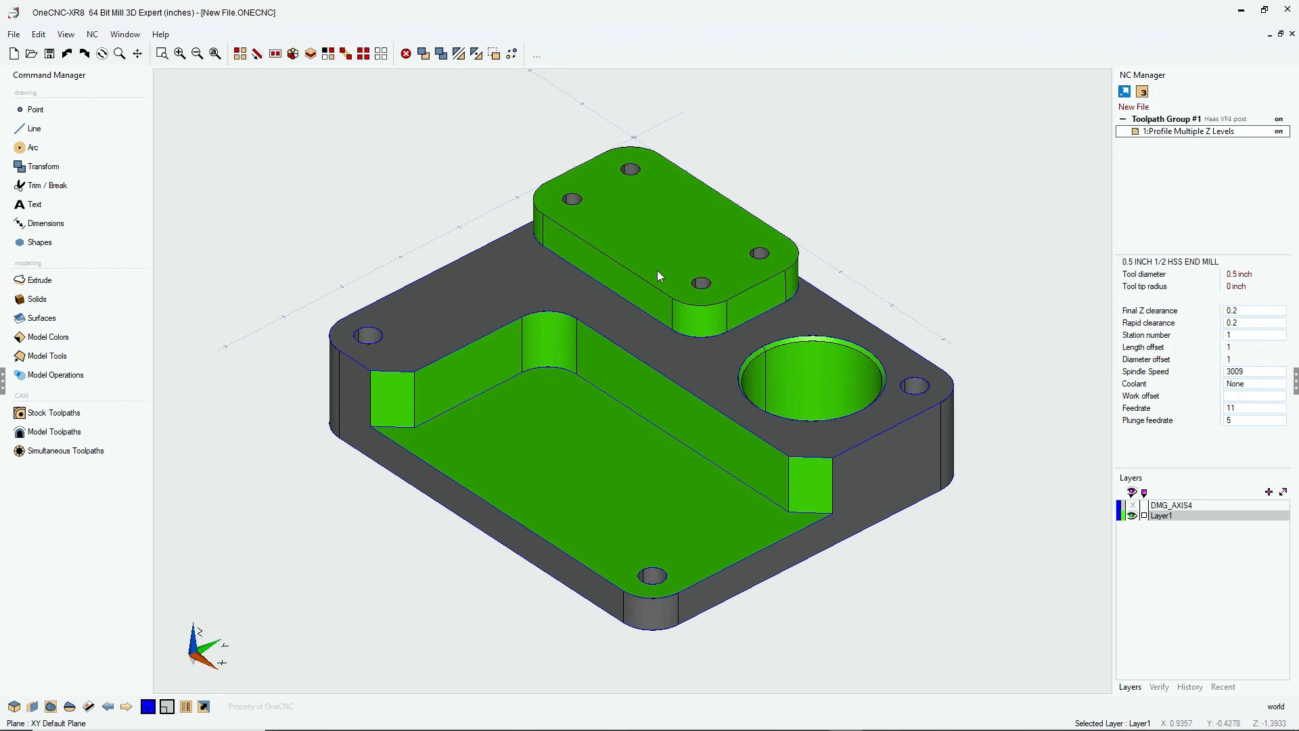
{"action": "mouse_move", "coordinate": [670, 305]}
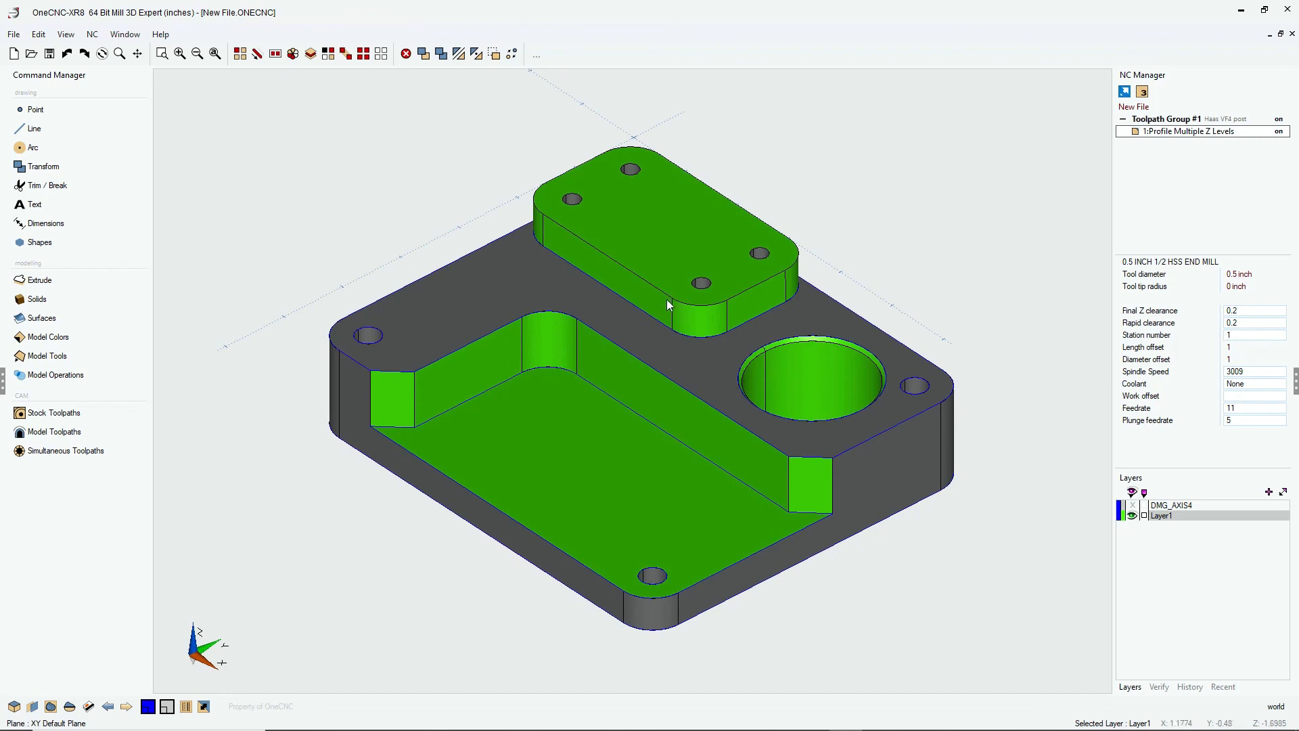